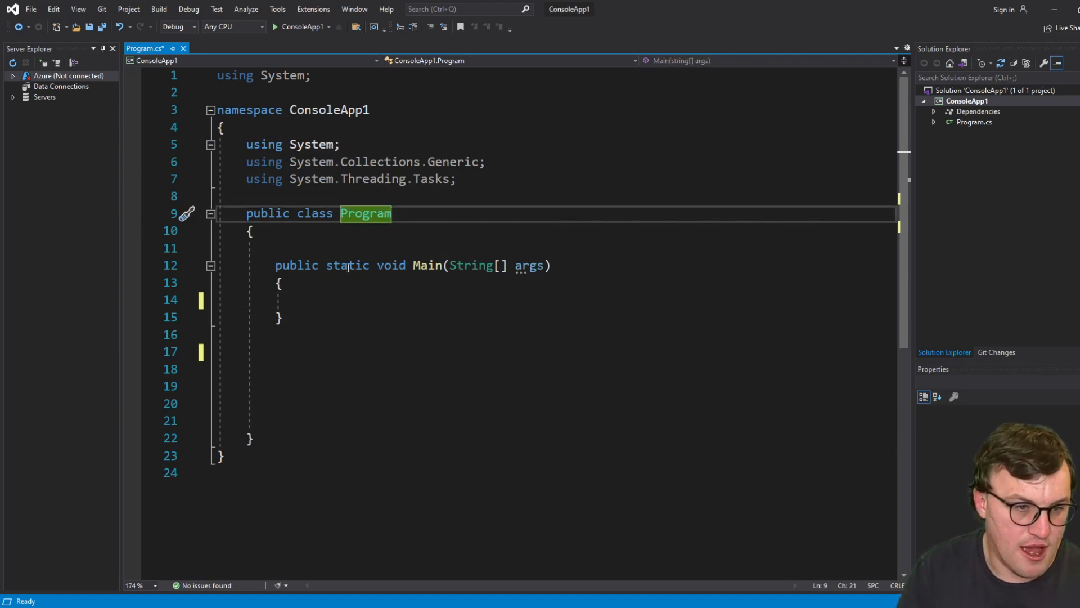
# Declare a static string myString field on a new line below Main
pyautogui.click(282, 317)
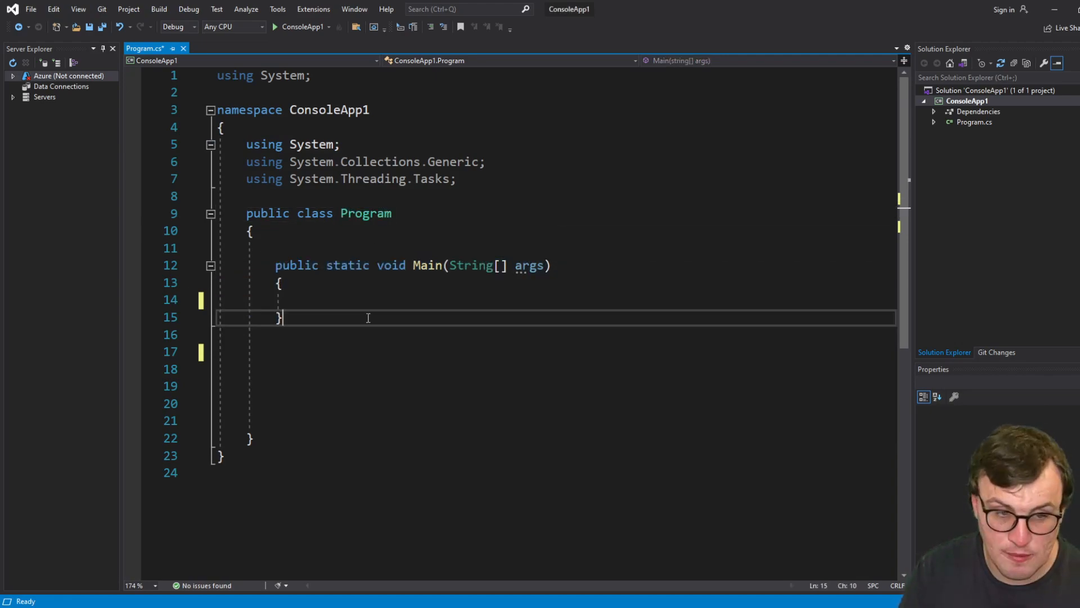
pyautogui.click(349, 265)
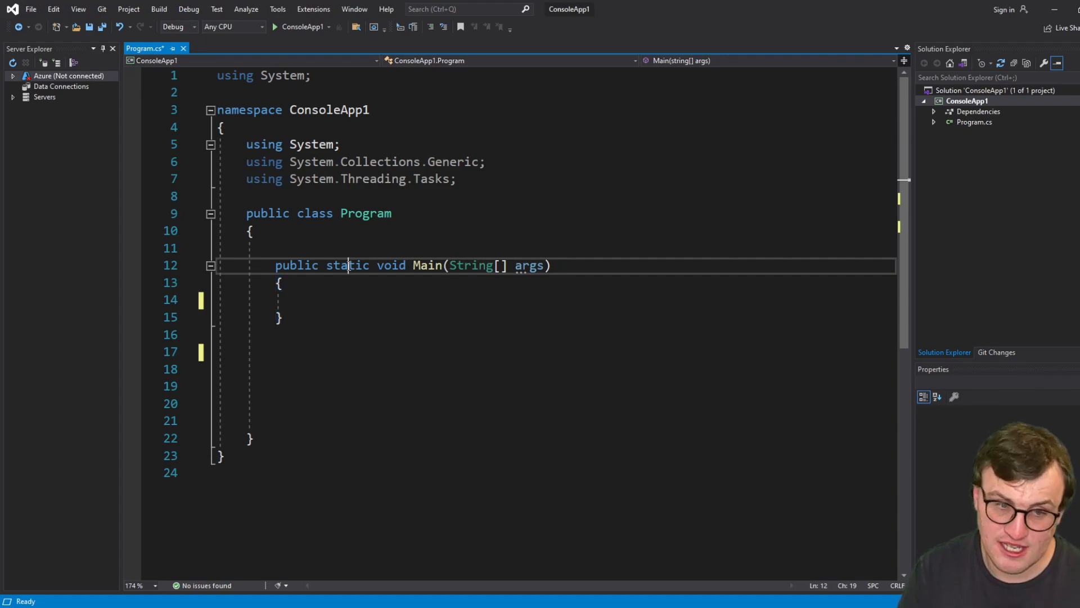
pyautogui.click(315, 297)
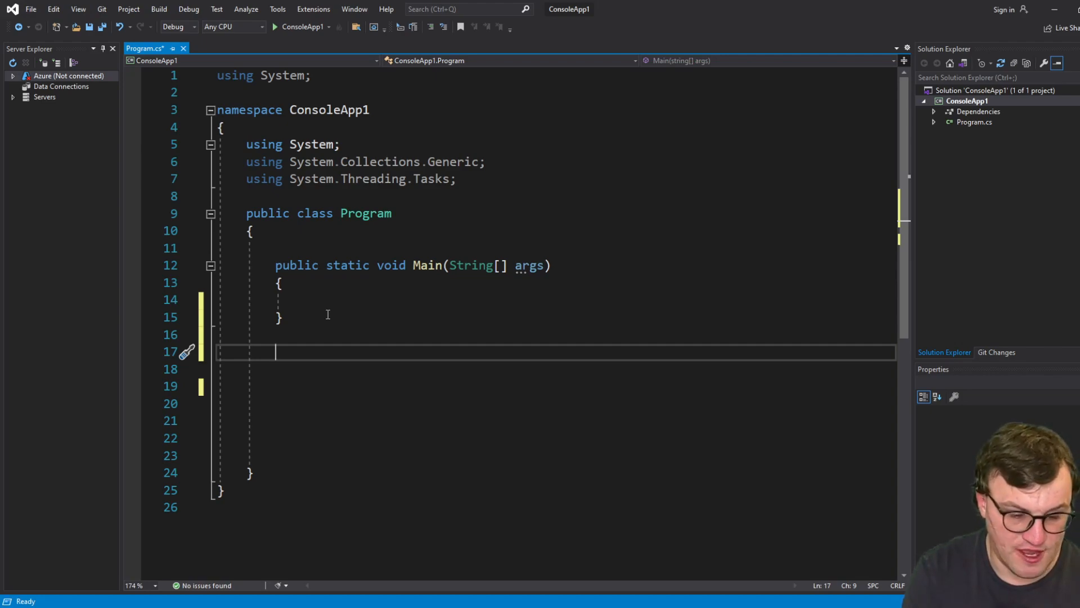
pyautogui.write('str')
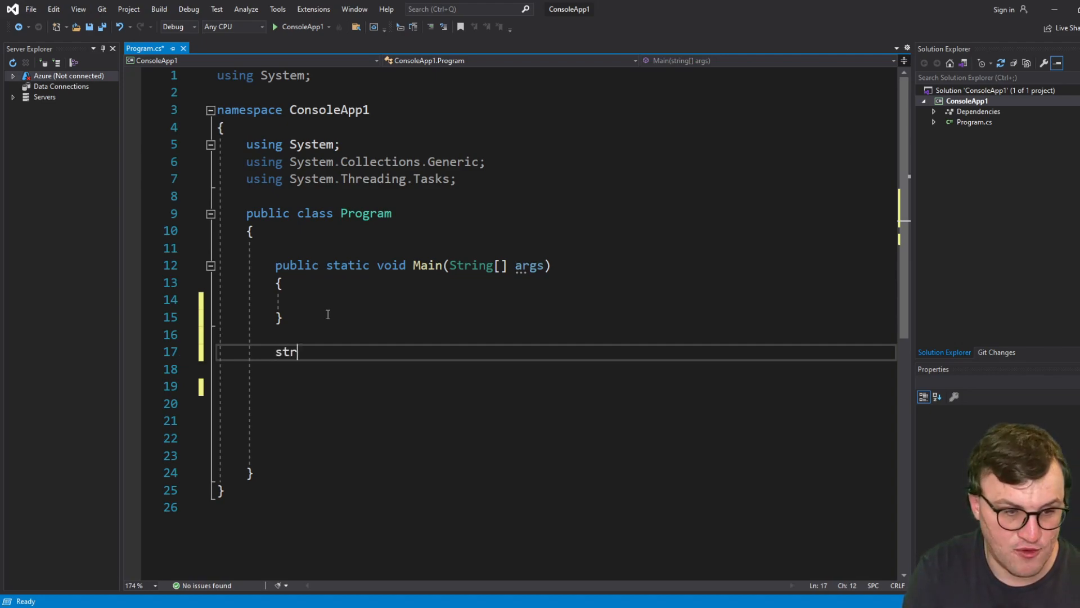
pyautogui.write('ing my')
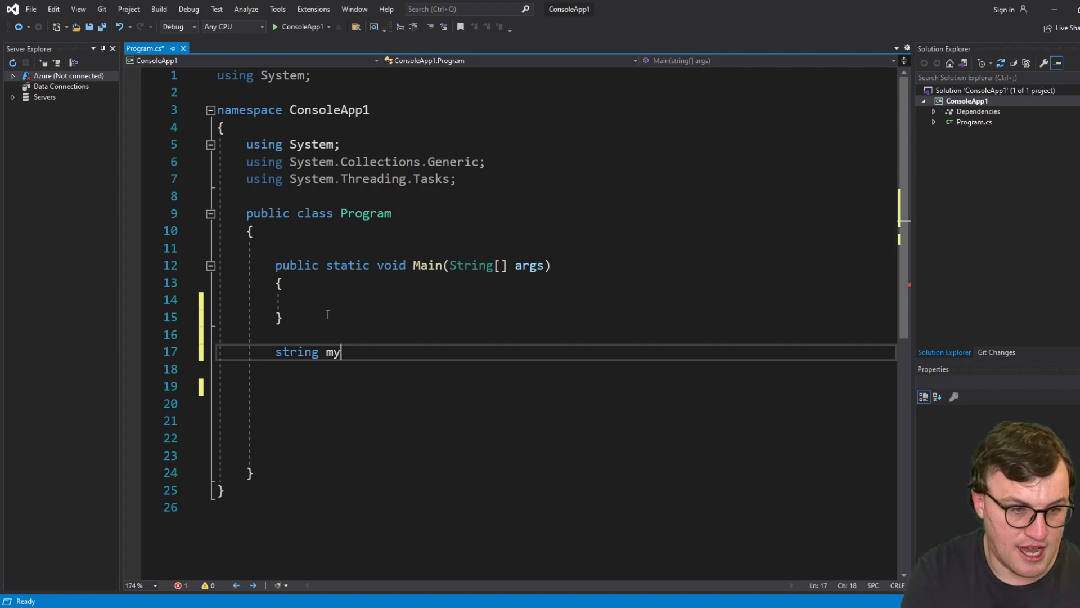
pyautogui.write('String = "";')
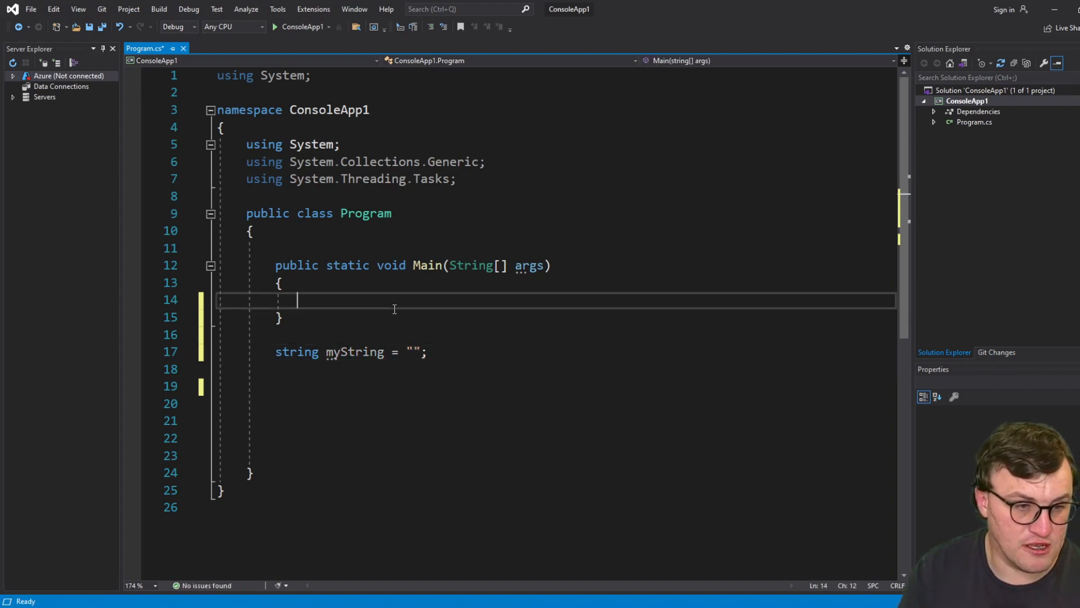
pyautogui.write('my')
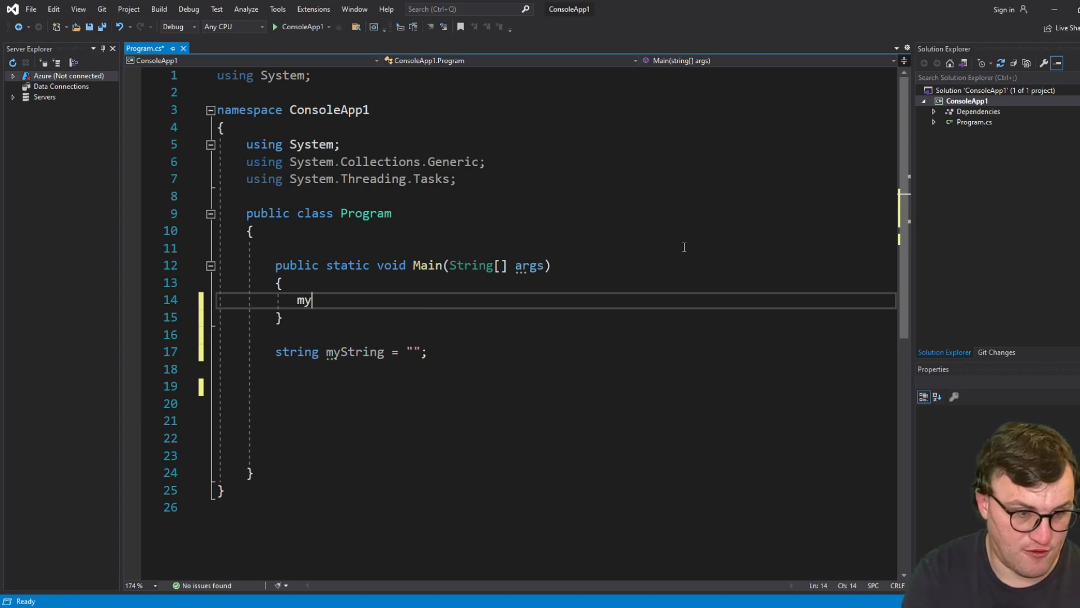
pyautogui.write('string')
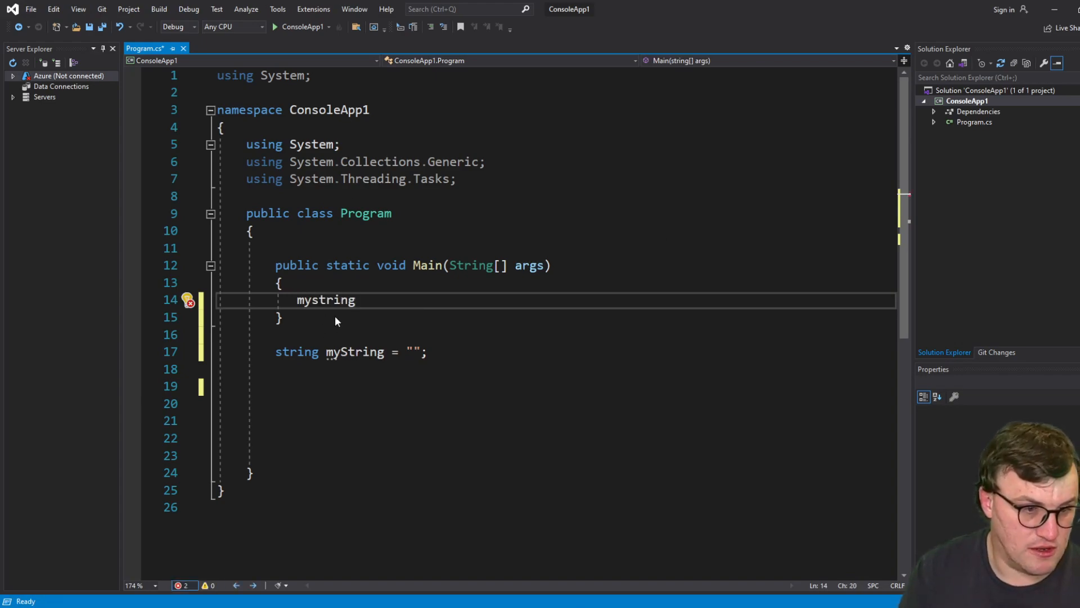
pyautogui.click(279, 352)
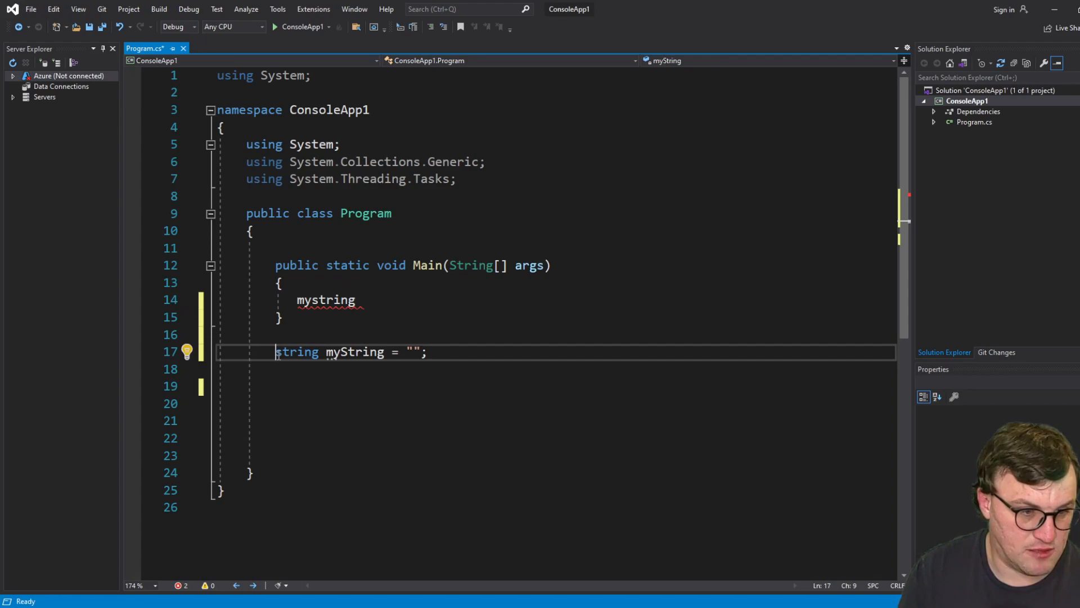
pyautogui.write('static')
pyautogui.click(555, 300)
pyautogui.write(' =')
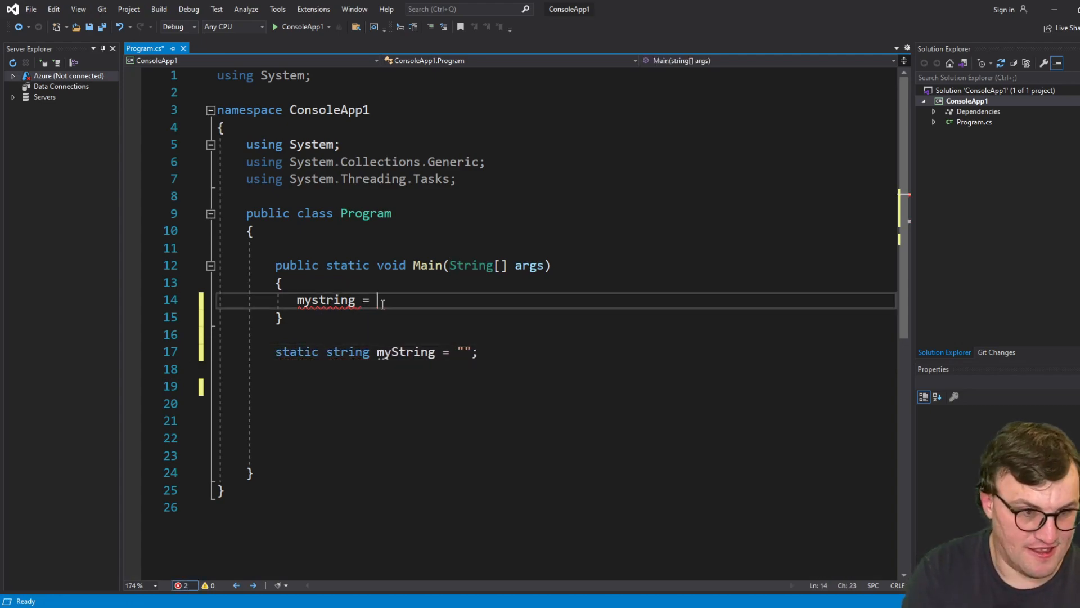
# Assign "sfsdfs" to myString in Main, fixing its casing and dropping public from the field
pyautogui.write('"sfsdfs";')
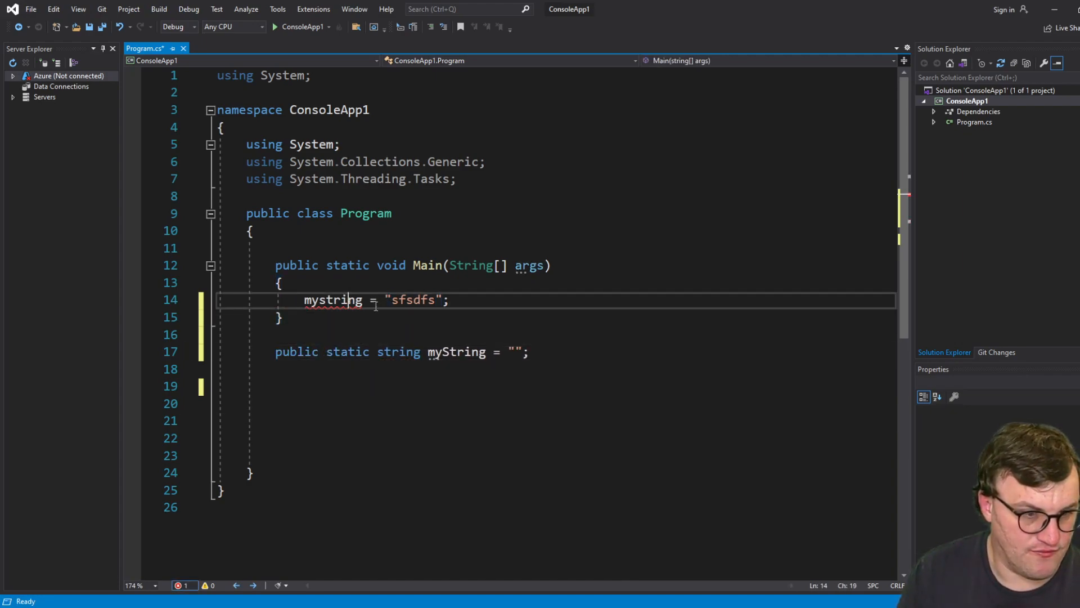
pyautogui.click(282, 283)
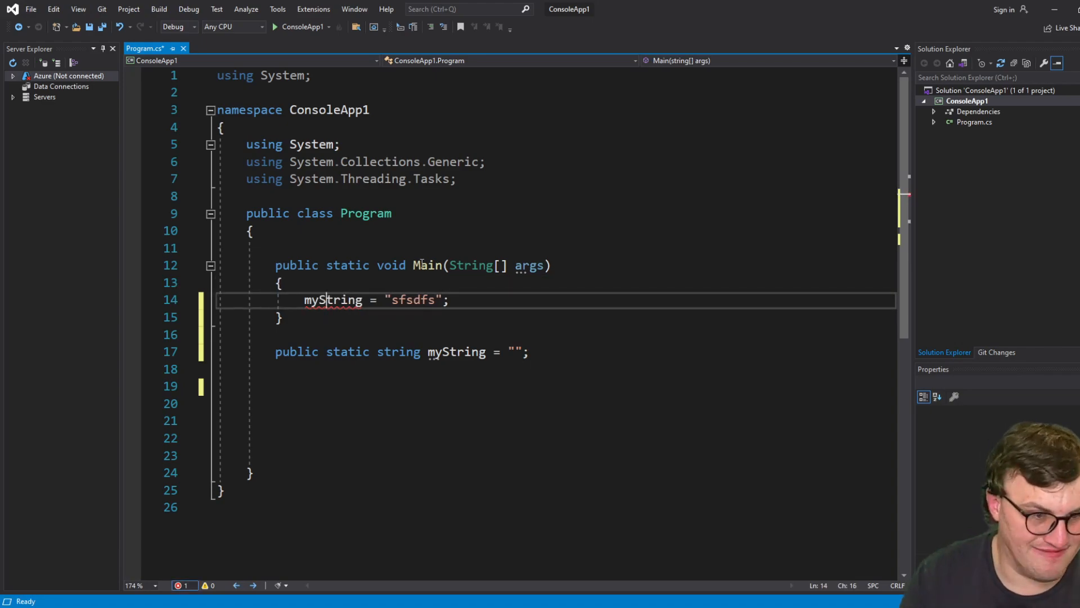
pyautogui.doubleClick(293, 351)
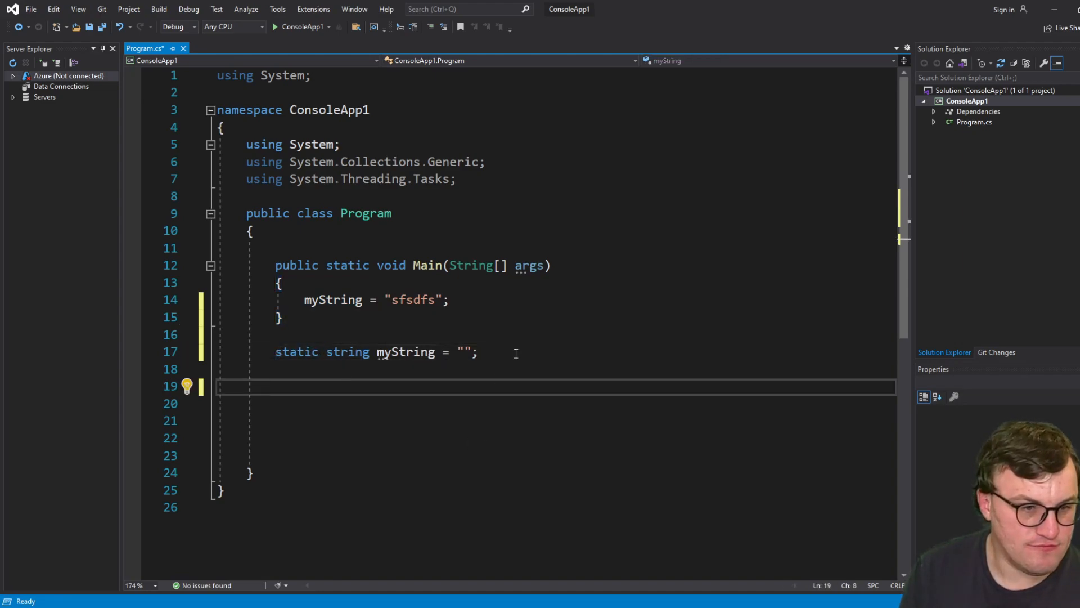
pyautogui.doubleClick(347, 351)
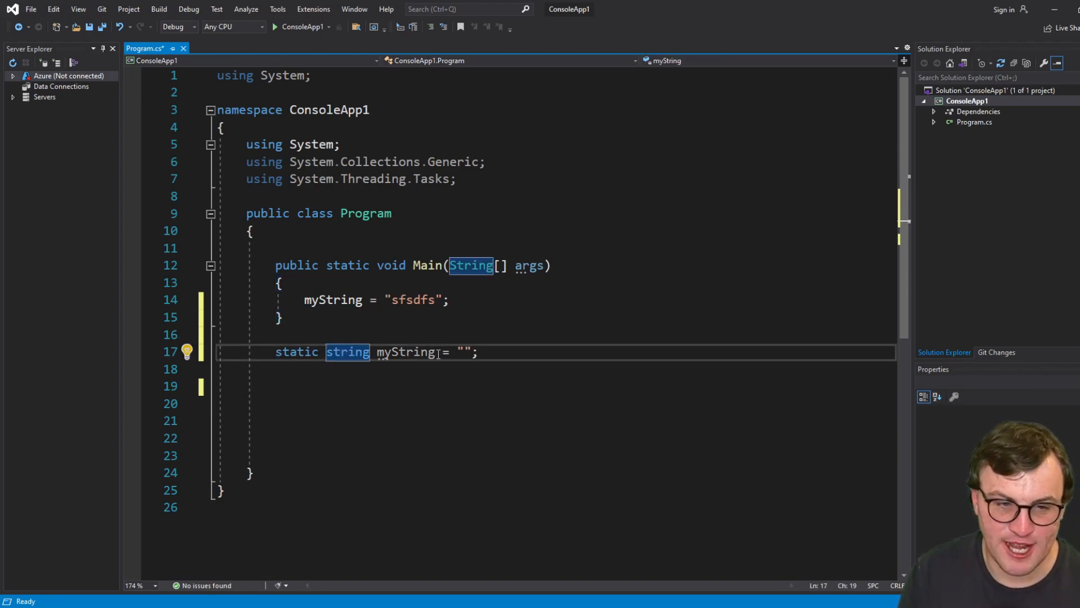
pyautogui.click(282, 283)
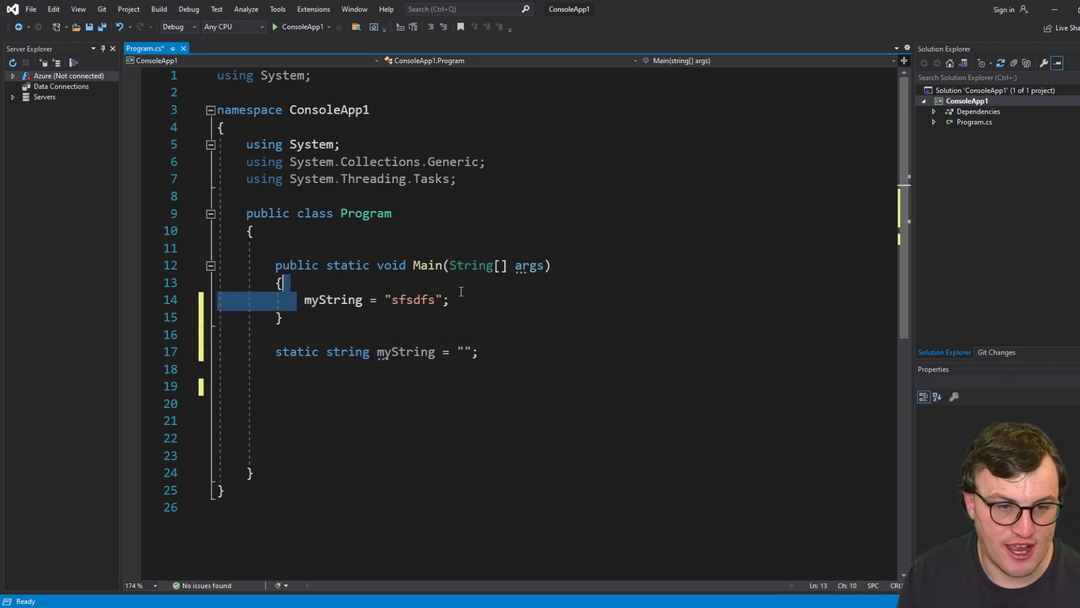
pyautogui.click(547, 437)
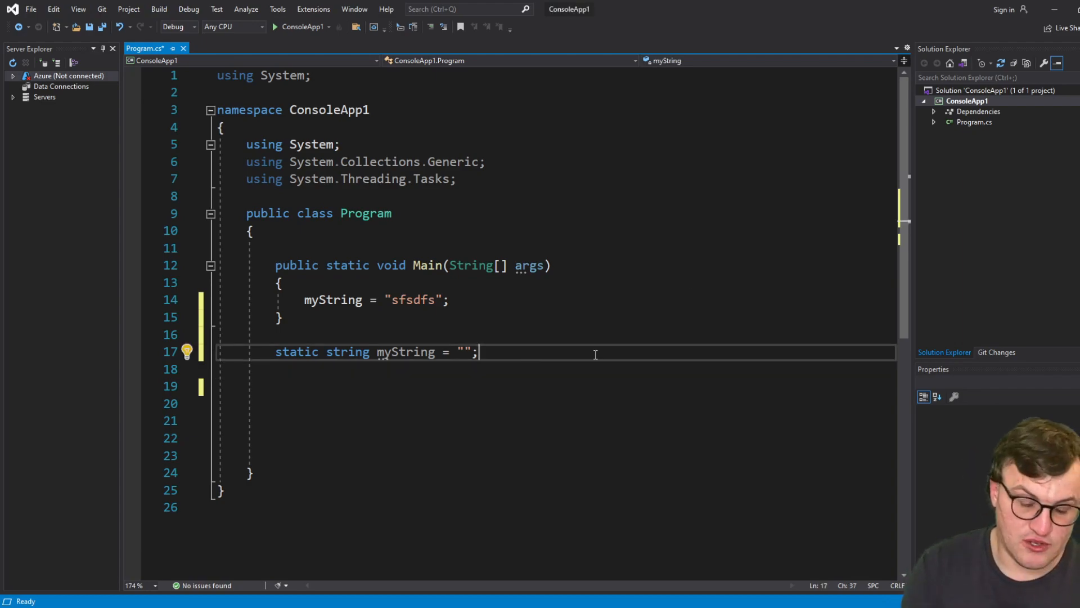
# Declare 'public struct myStruct' with an empty body on a new line after myString
pyautogui.press('enter')
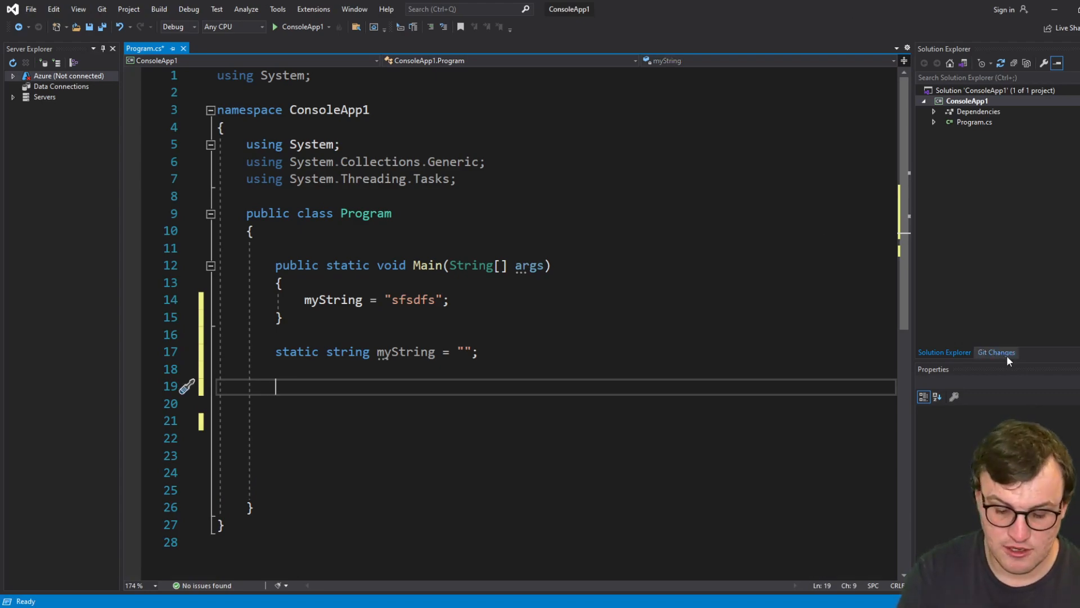
pyautogui.write('public')
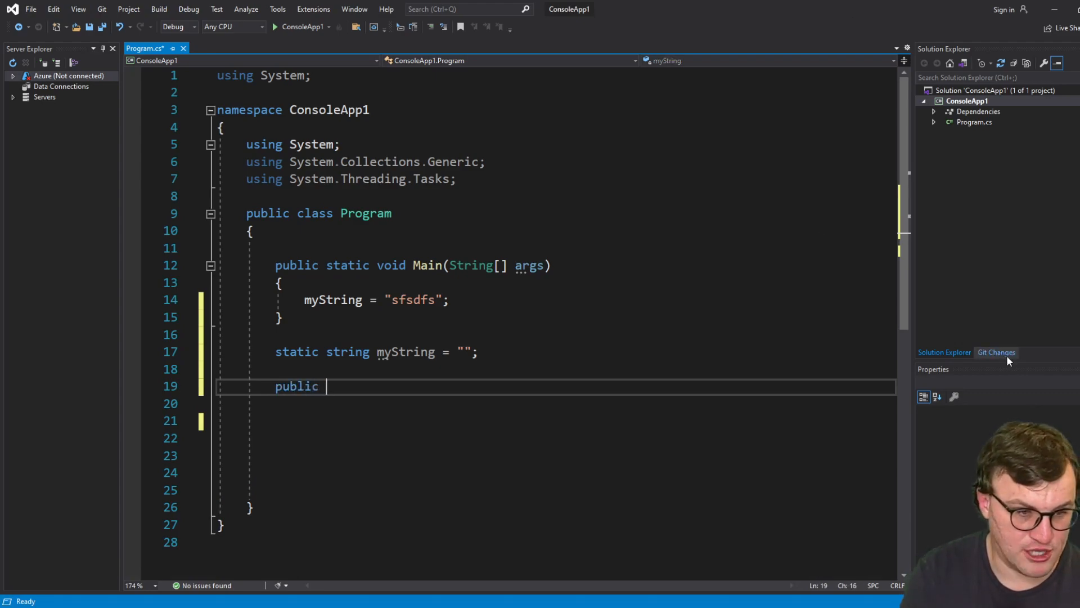
pyautogui.write('struct')
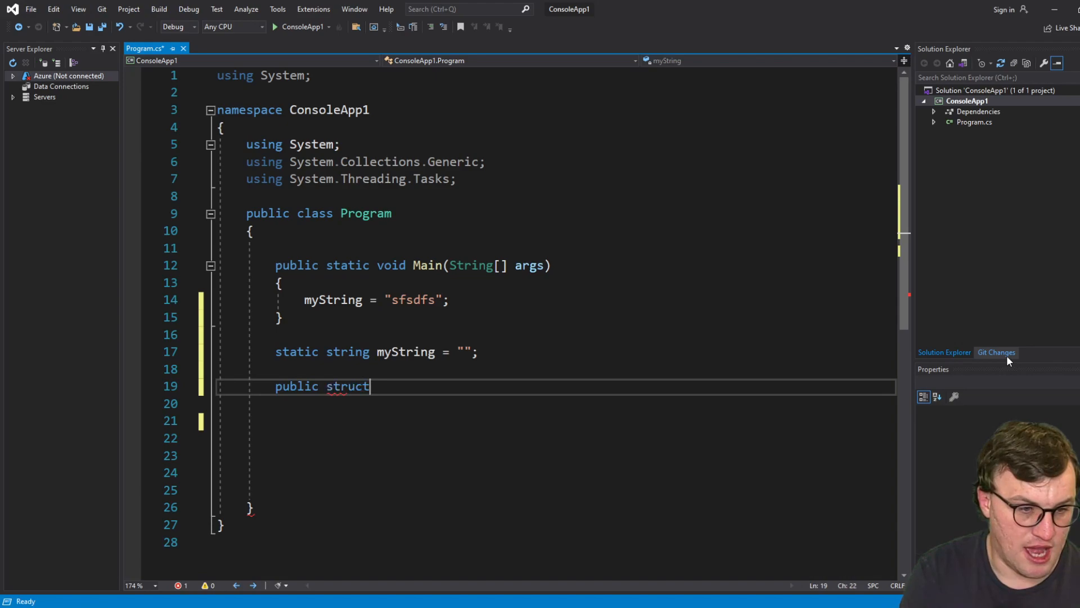
pyautogui.write('myStruct')
pyautogui.click(556, 403)
pyautogui.write('{')
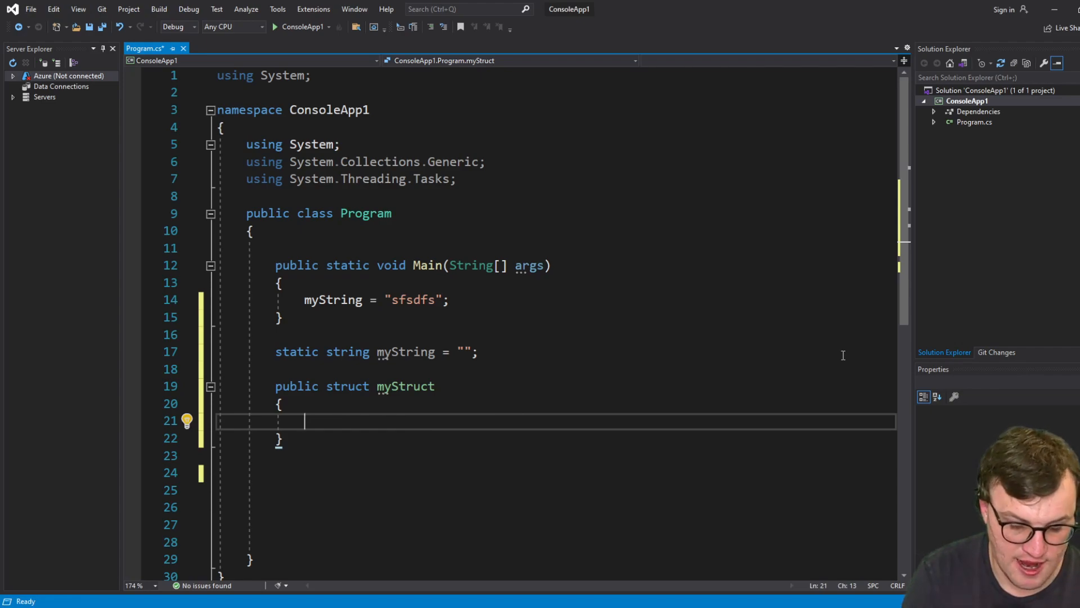
# Write string myProperty = "hello"; inside the myStruct body
pyautogui.write('my')
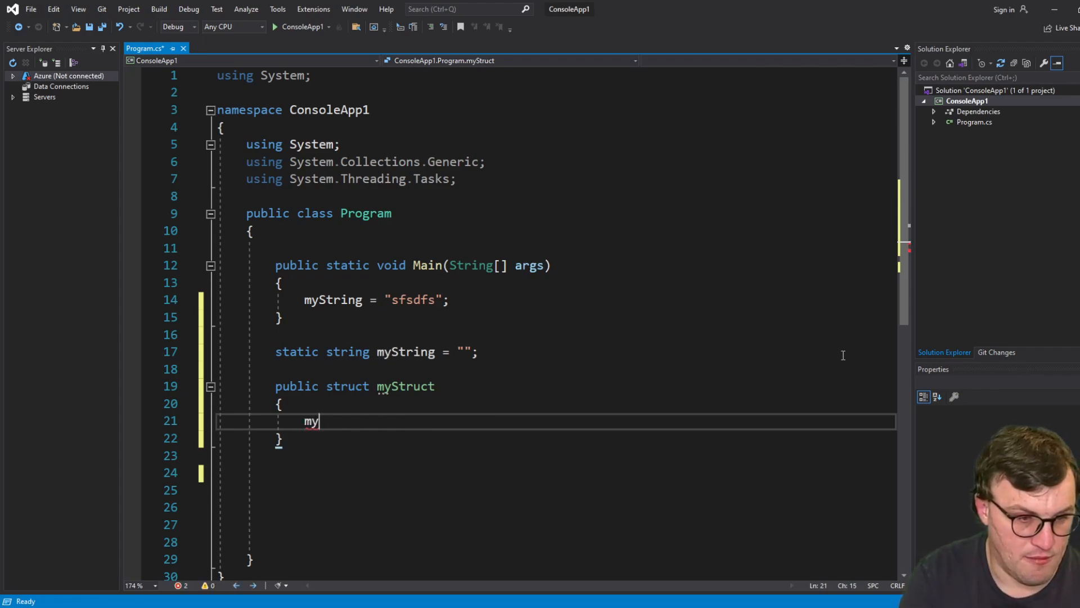
pyautogui.write('Property')
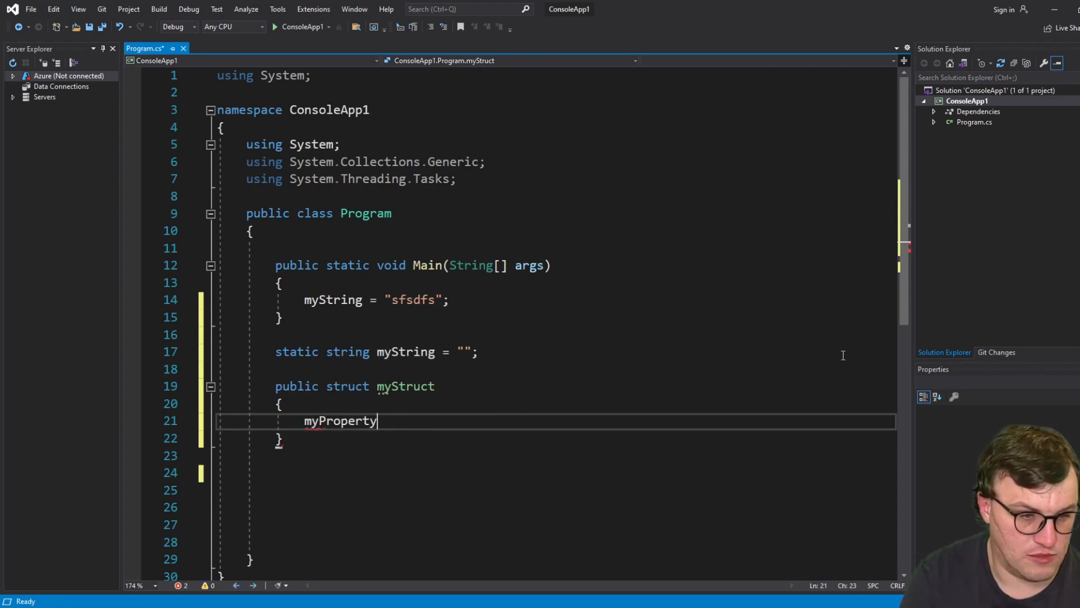
pyautogui.write('= "')
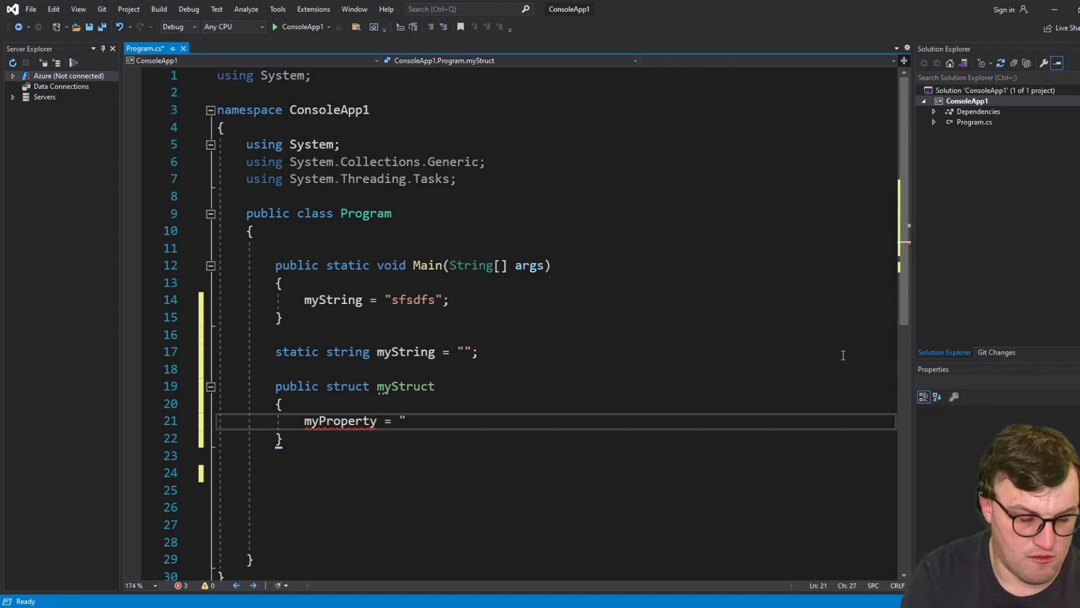
pyautogui.write('hello";')
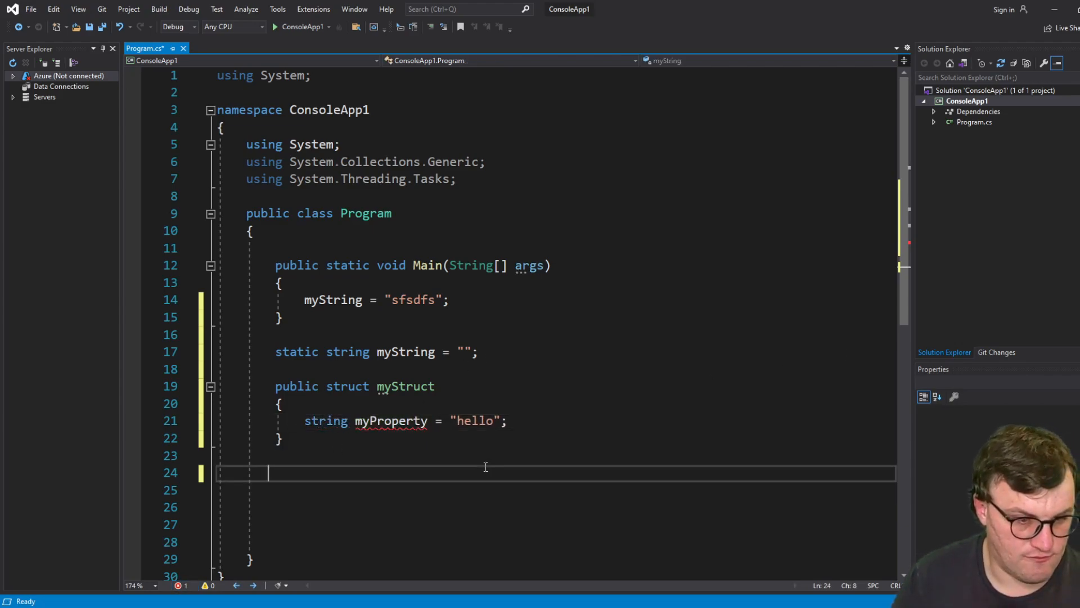
pyautogui.click(279, 438)
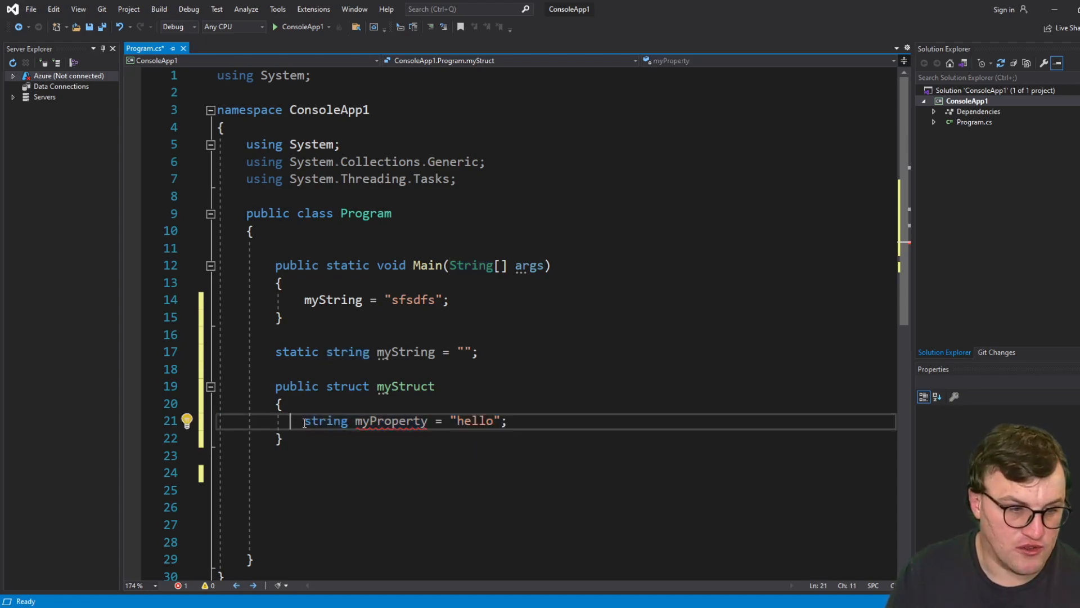
# Replace the myProperty line with a constructor public myStruct(string val1)
pyautogui.press('Backspace')
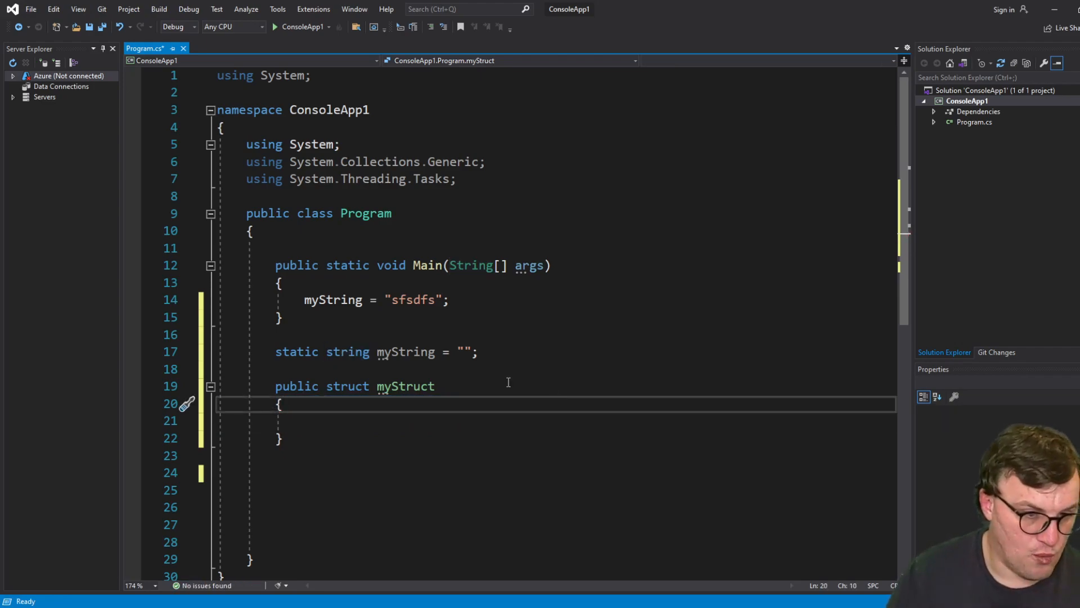
pyautogui.write('publ')
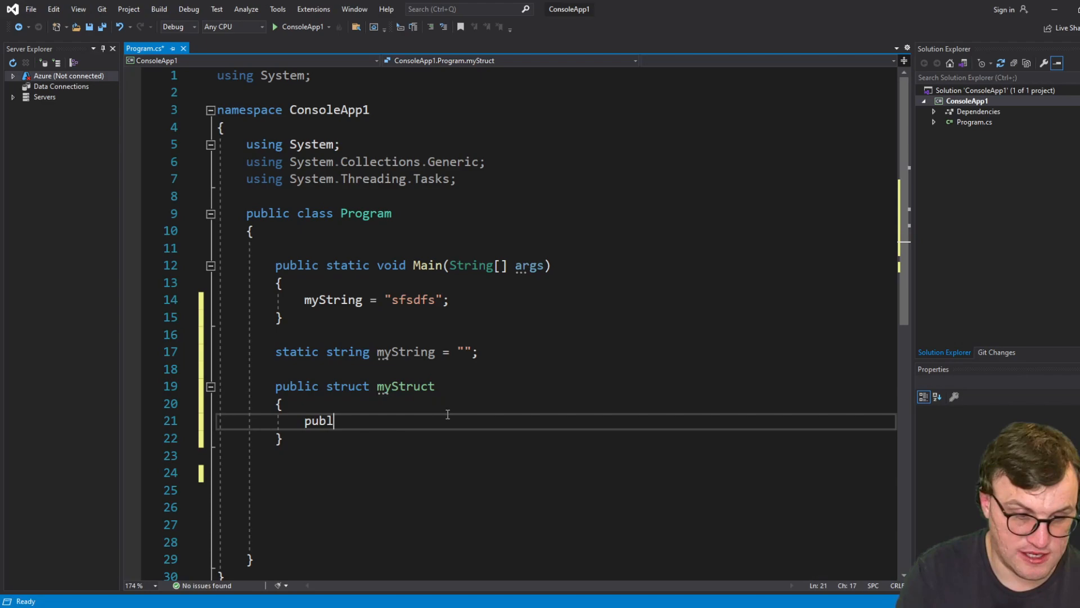
pyautogui.write('ic myStruc')
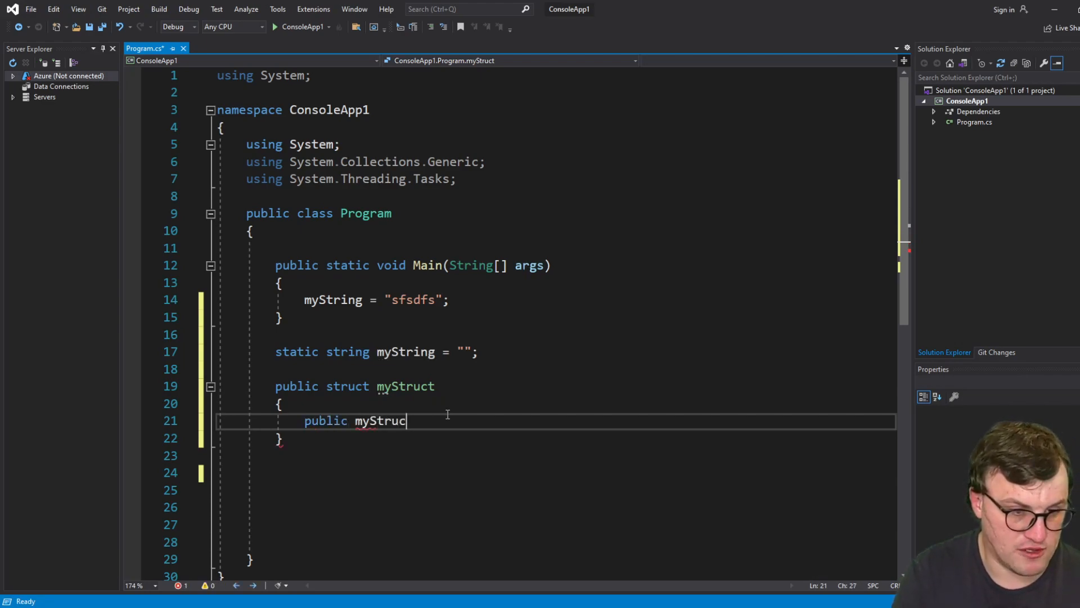
pyautogui.write('t()')
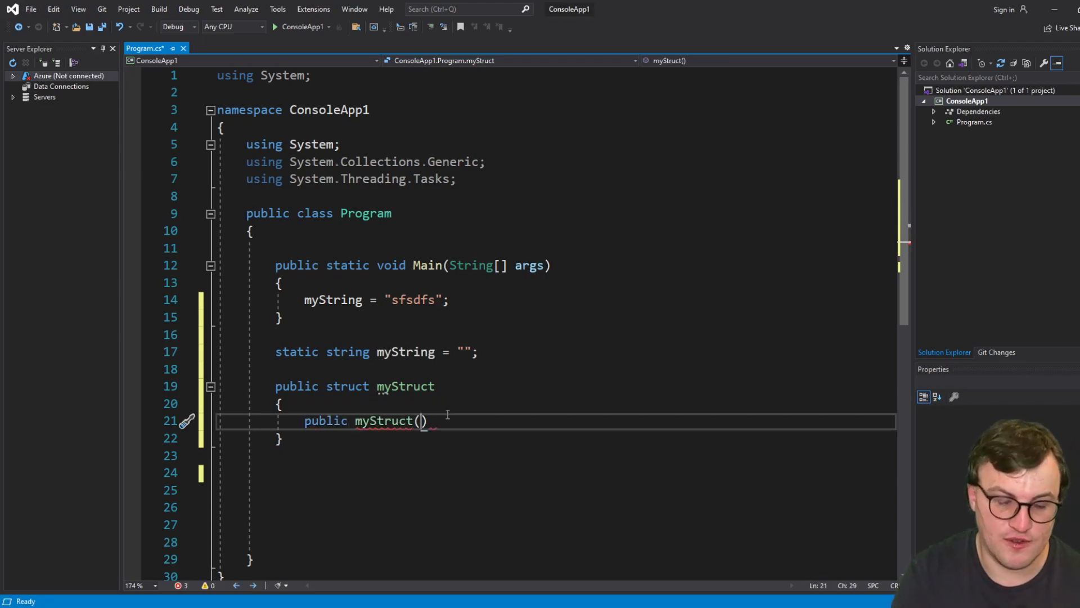
pyautogui.write('string')
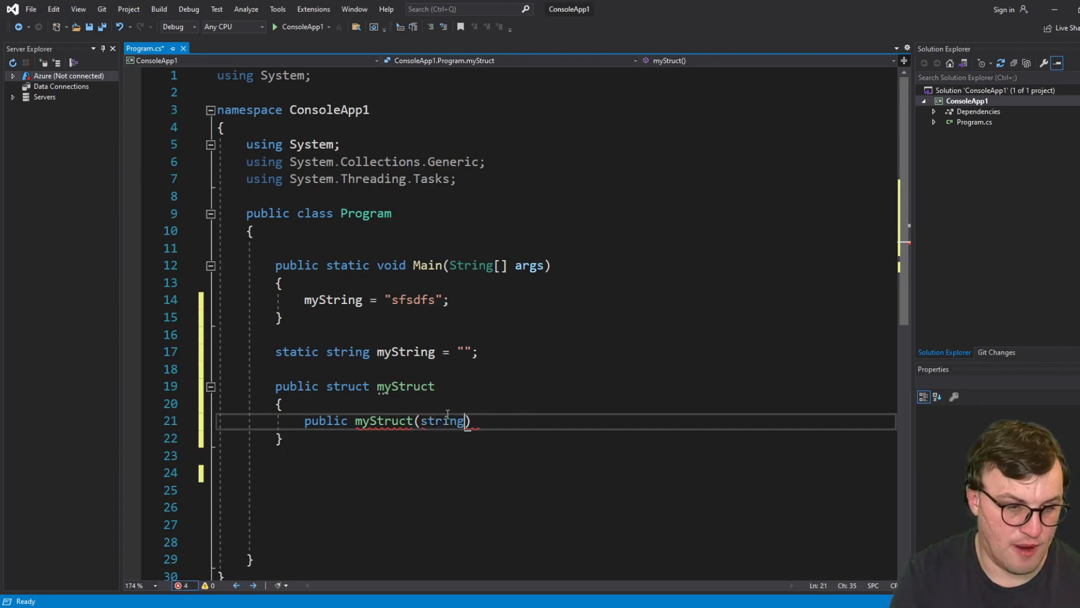
pyautogui.write('val')
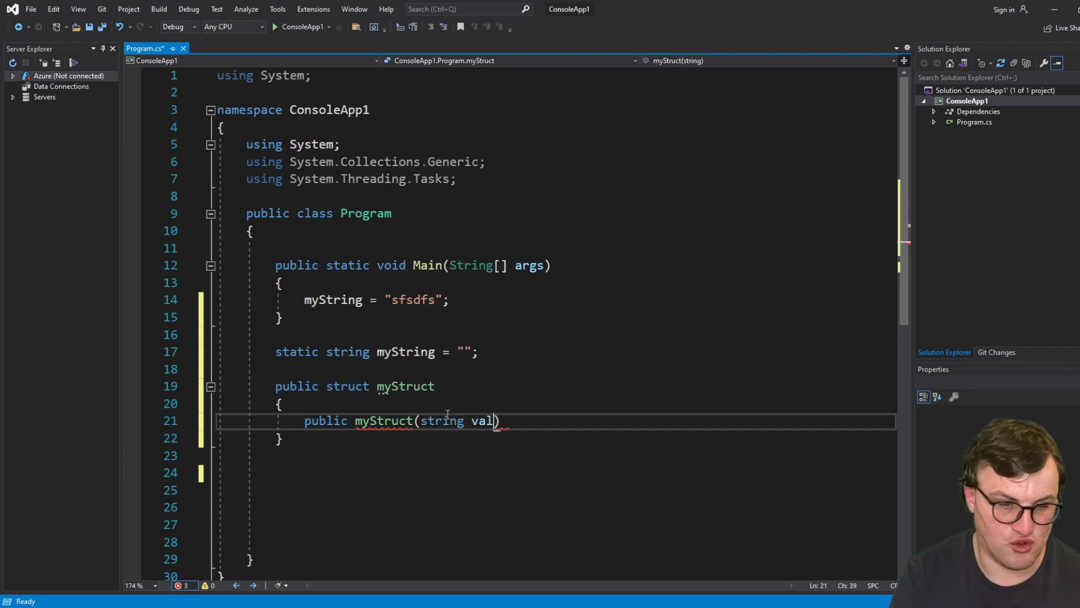
pyautogui.write('1')
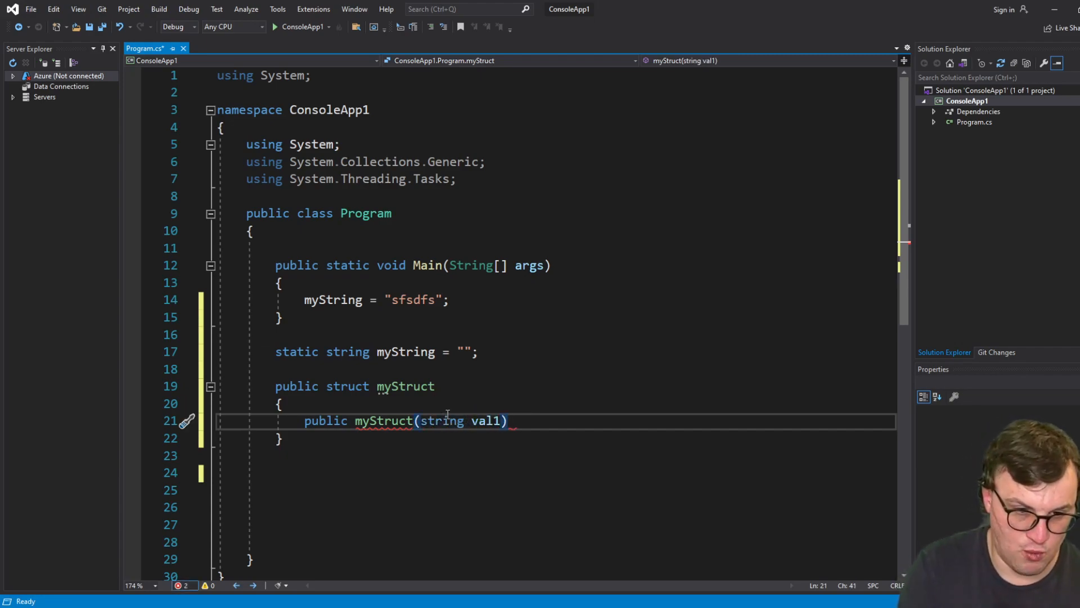
pyautogui.press('Return')
pyautogui.write('{')
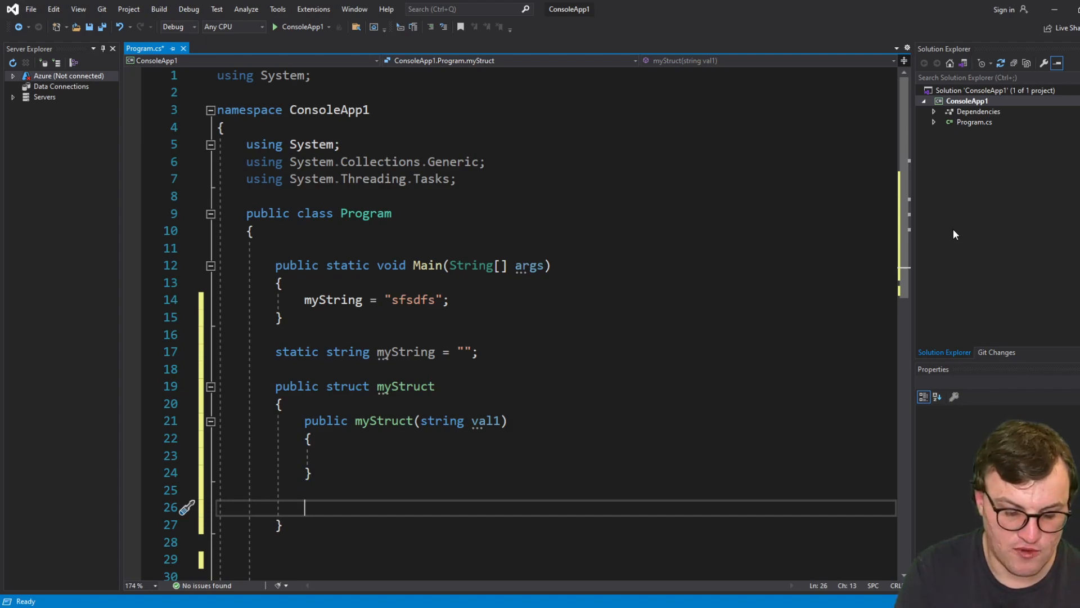
# Add a public string value1 { get; set; } property and assign value1 = val1 in the constructor
pyautogui.write('public str')
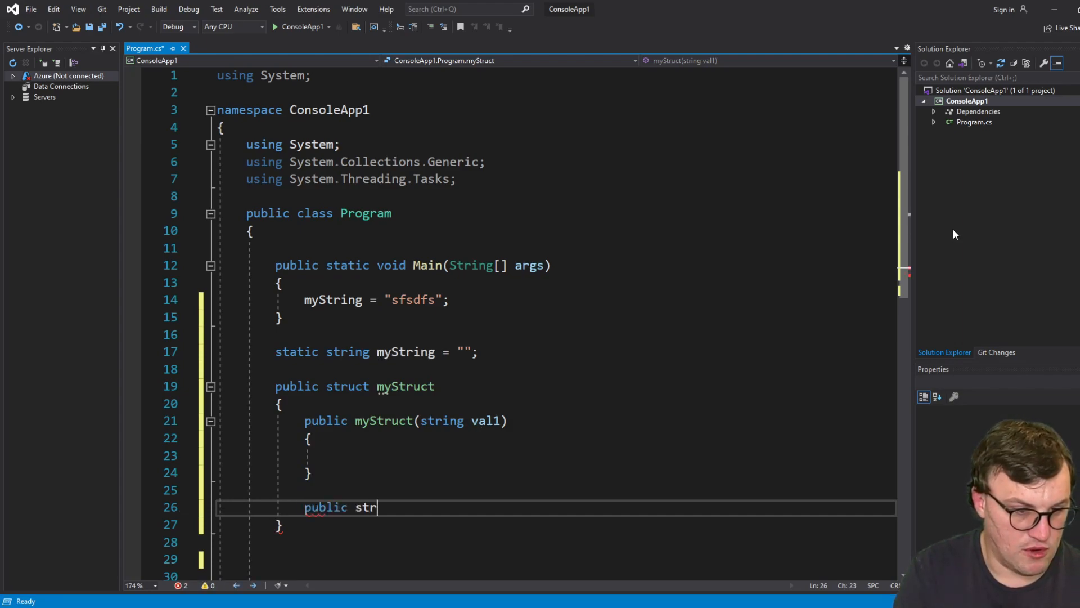
pyautogui.write('ing value1')
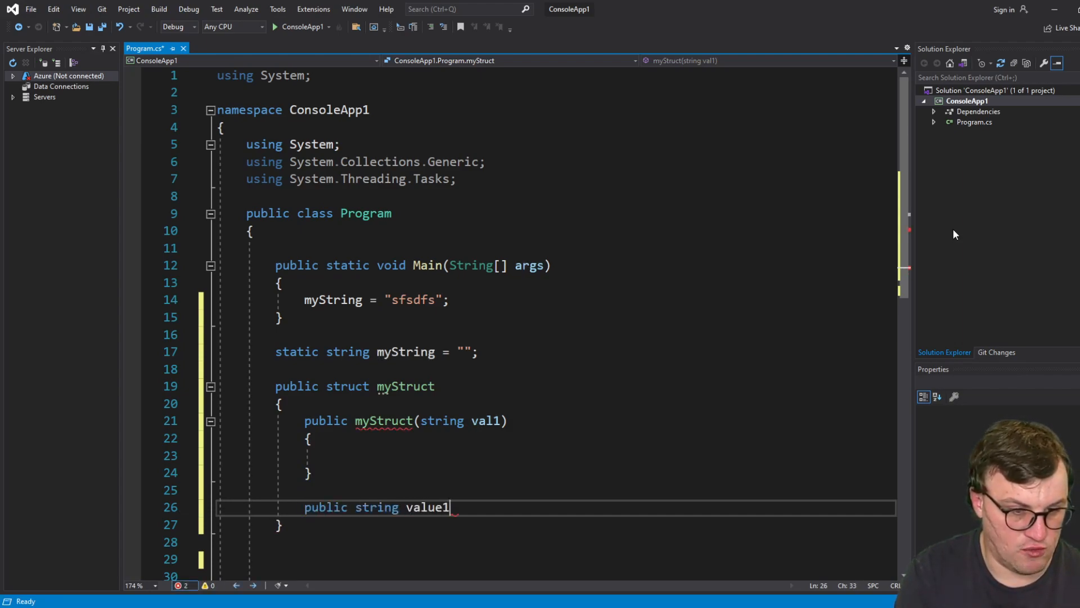
pyautogui.write('{ get; }')
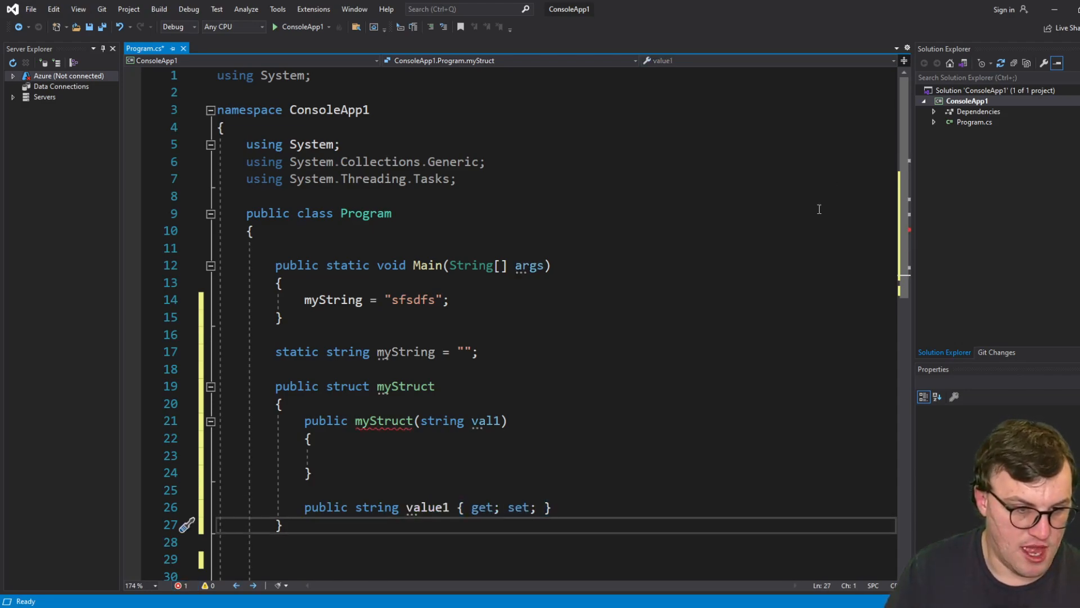
pyautogui.click(335, 455)
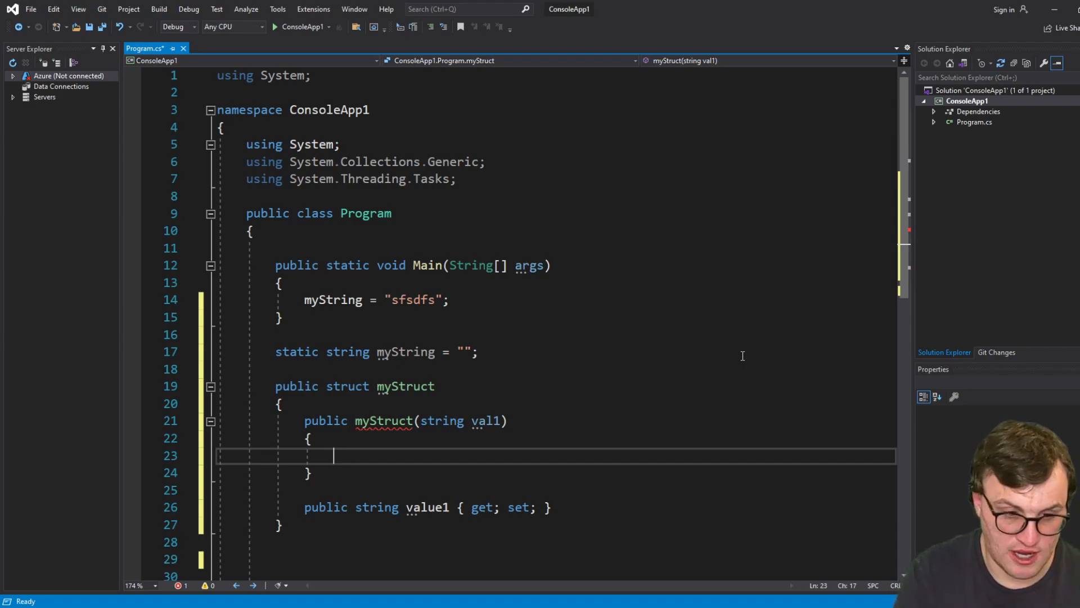
pyautogui.write('value1 =')
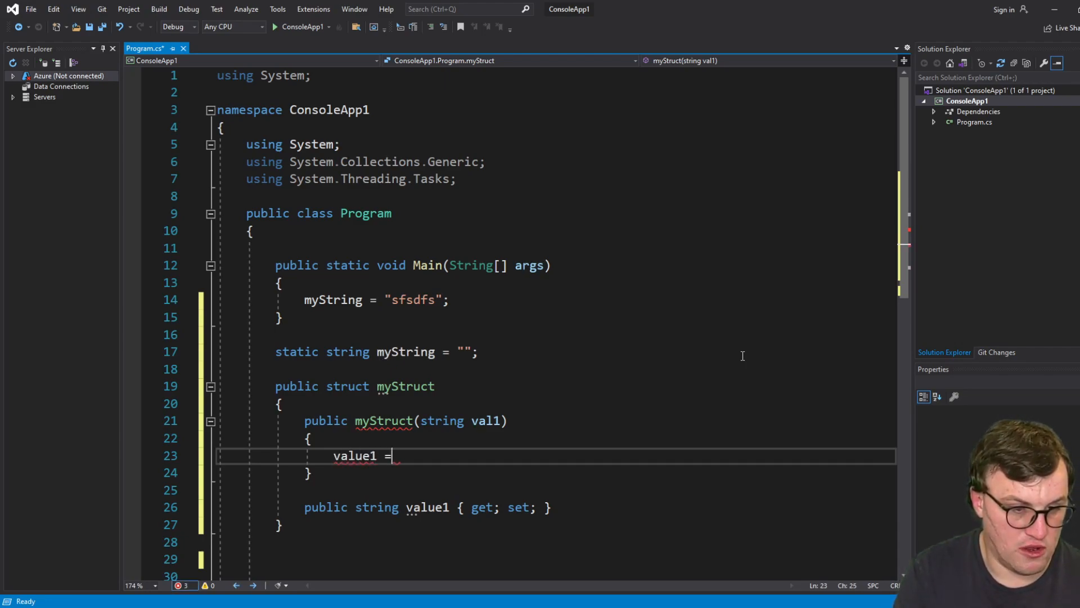
pyautogui.write('val1;')
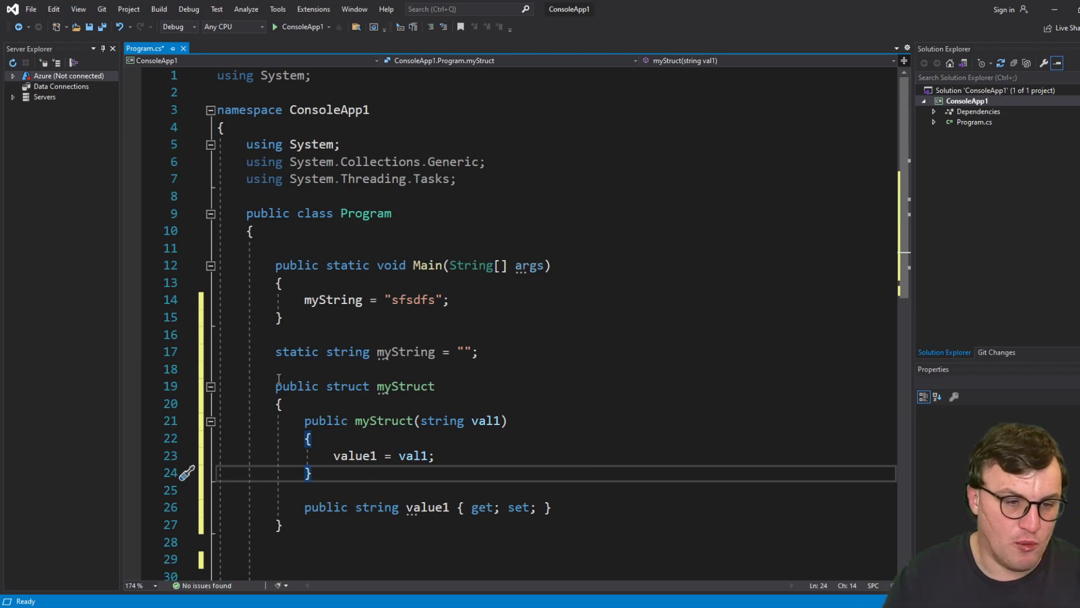
pyautogui.click(276, 386)
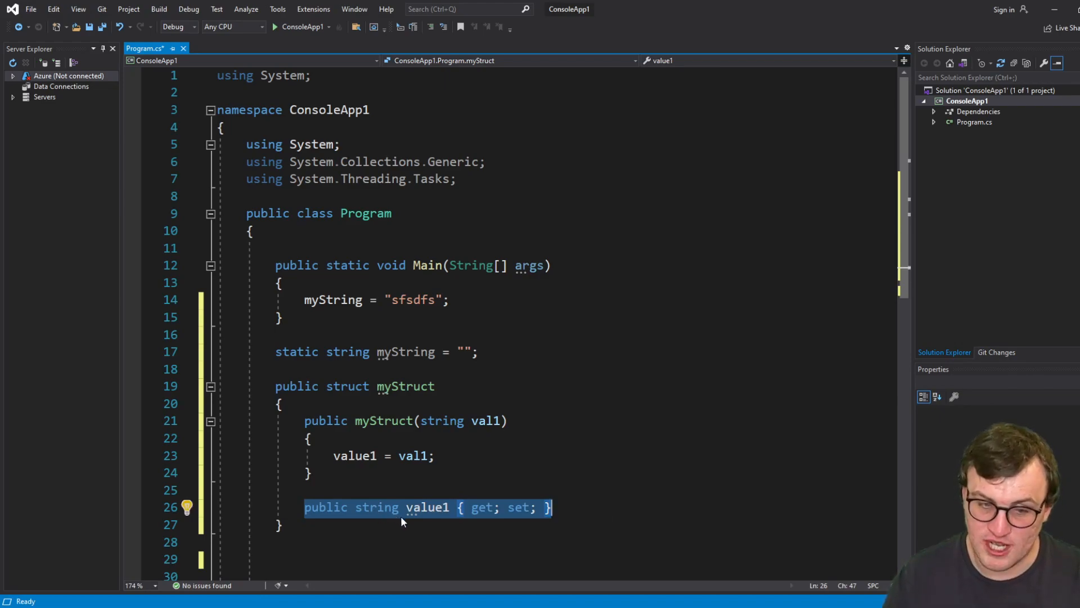
# Delete the val1 parameter, the value1 property and the value1 = val1 assignment
pyautogui.click(311, 438)
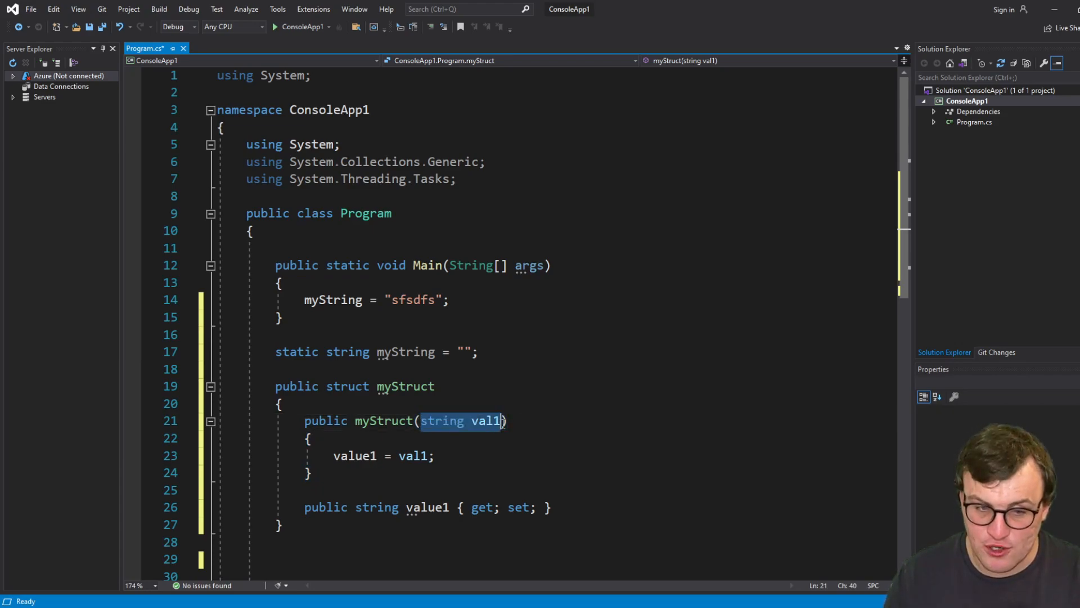
pyautogui.press('Delete')
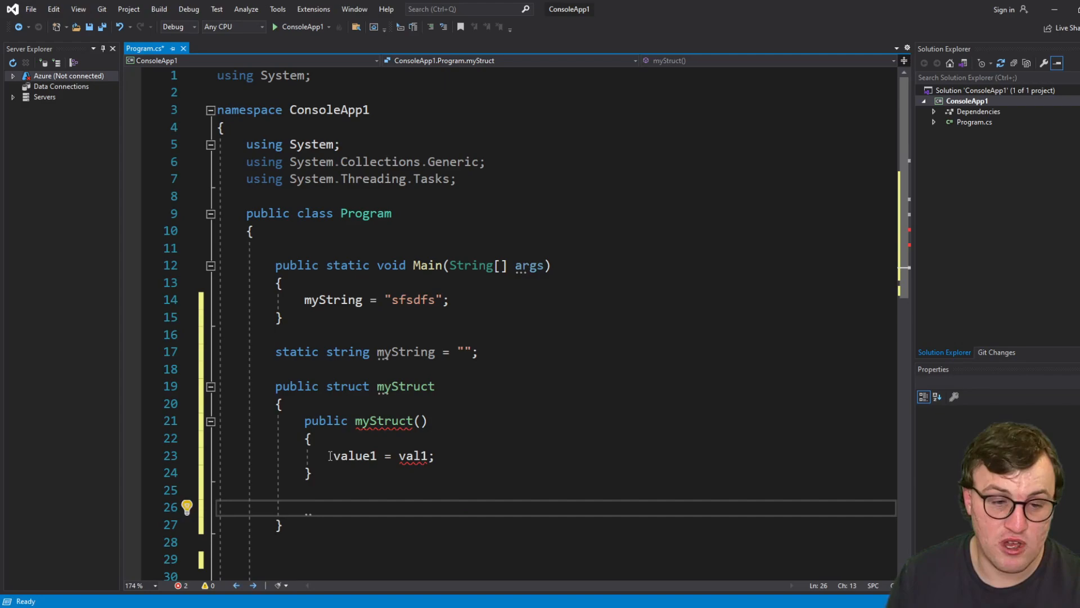
pyautogui.press('Delete')
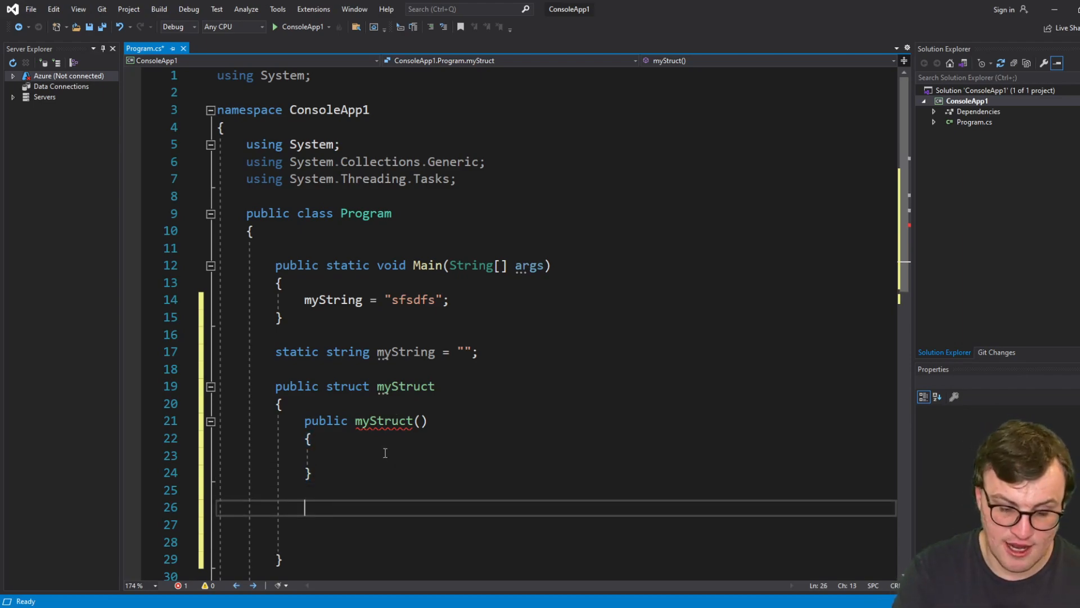
# Add public string myString = ""; to myStruct and select its empty initializer
pyautogui.write('pu')
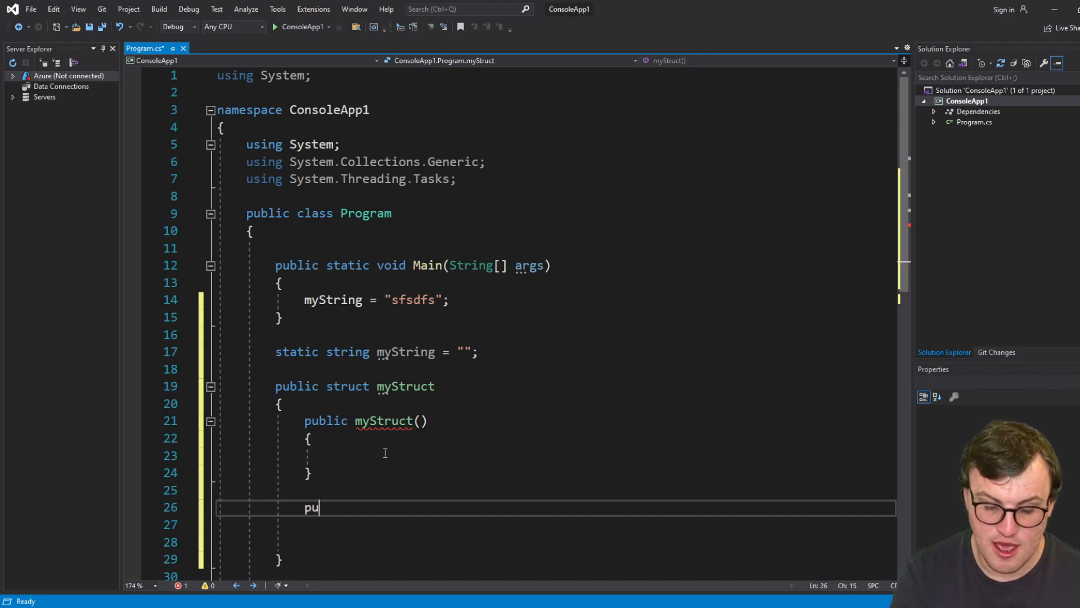
pyautogui.write('blic string my')
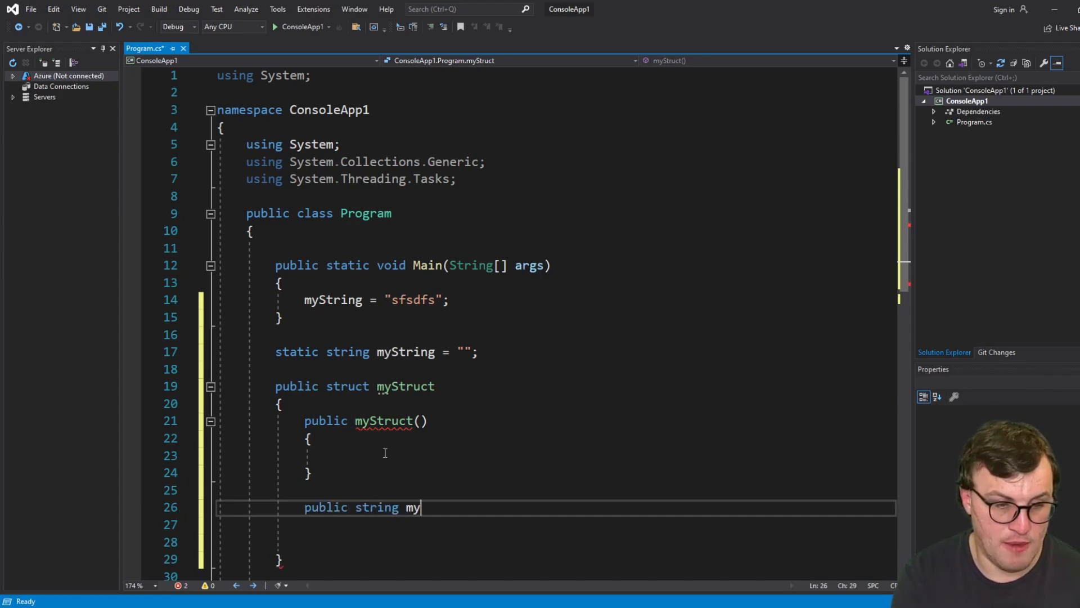
pyautogui.write('String = "";')
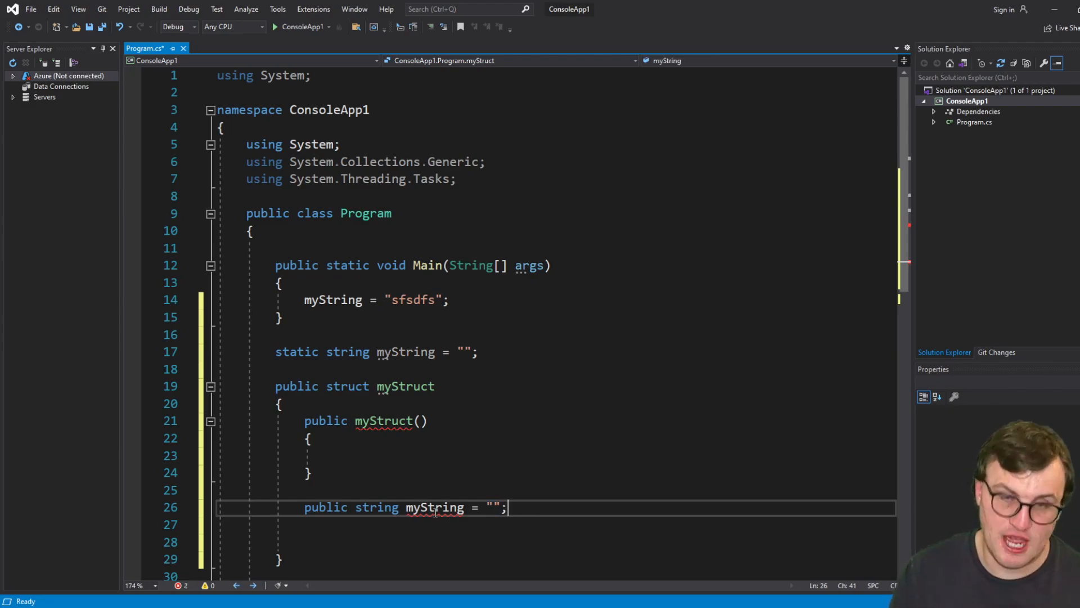
pyautogui.click(307, 490)
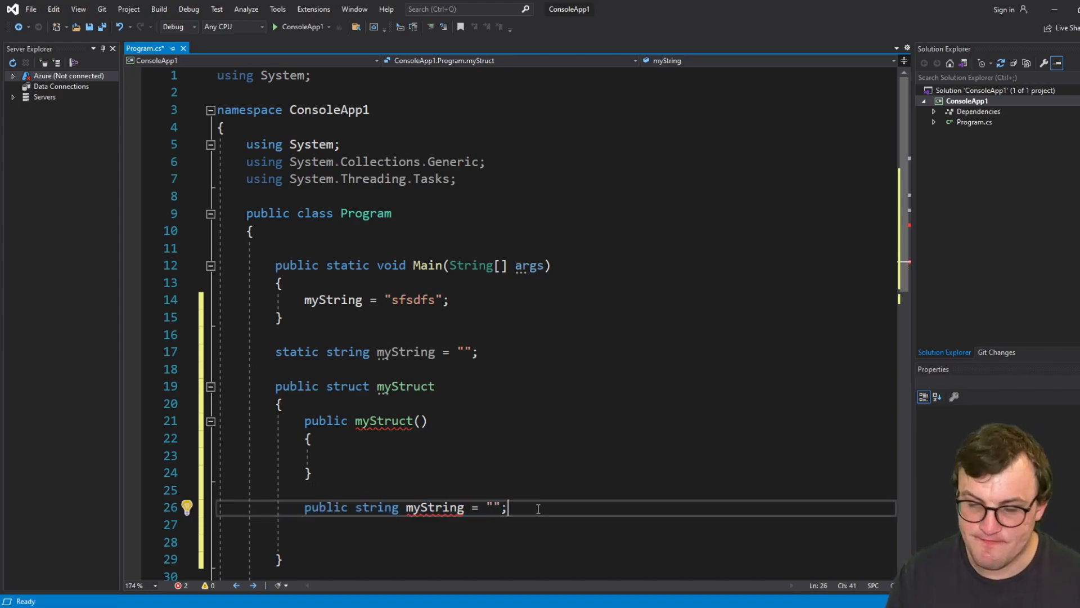
pyautogui.click(489, 507)
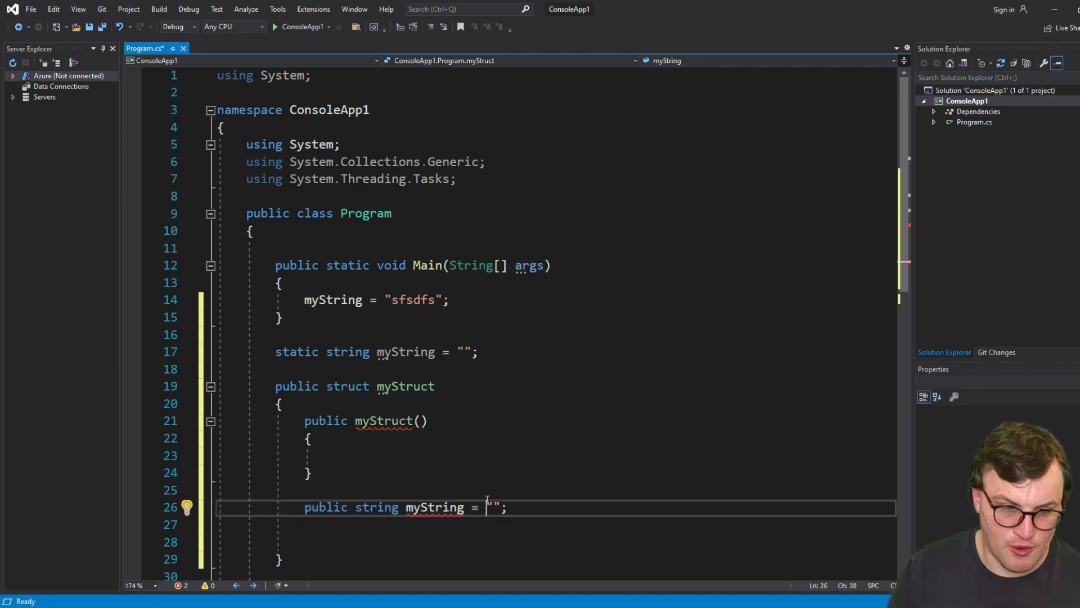
pyautogui.doubleClick(492, 507)
pyautogui.write('s')
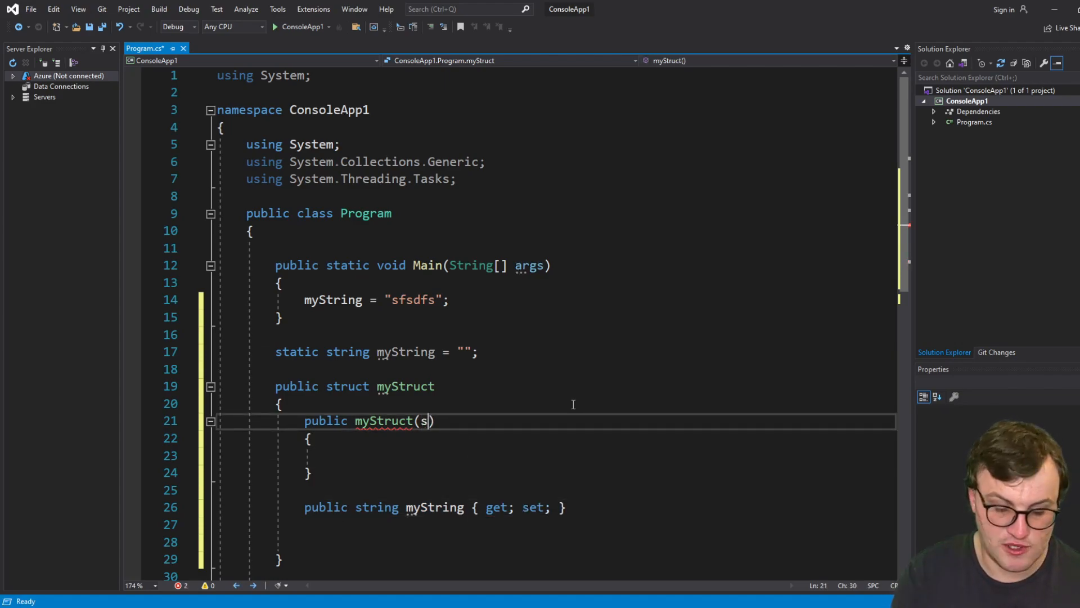
# Give the constructor a string val1 parameter and assign val1 to myString
pyautogui.write('tring val')
pyautogui.click(557, 456)
pyautogui.write('myStruct = val')
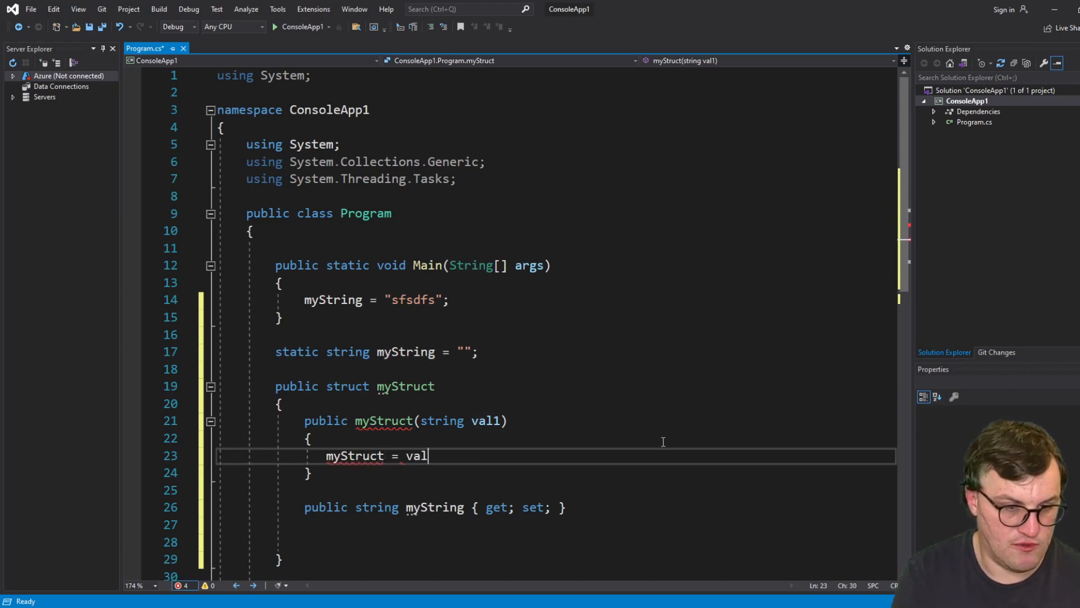
pyautogui.write('1;')
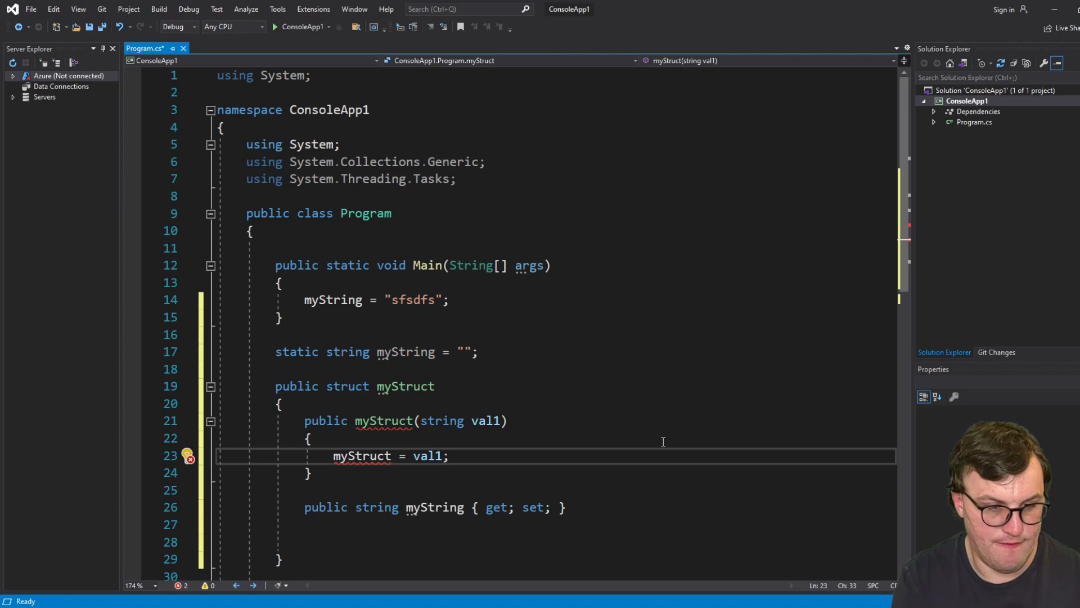
pyautogui.doubleClick(362, 455)
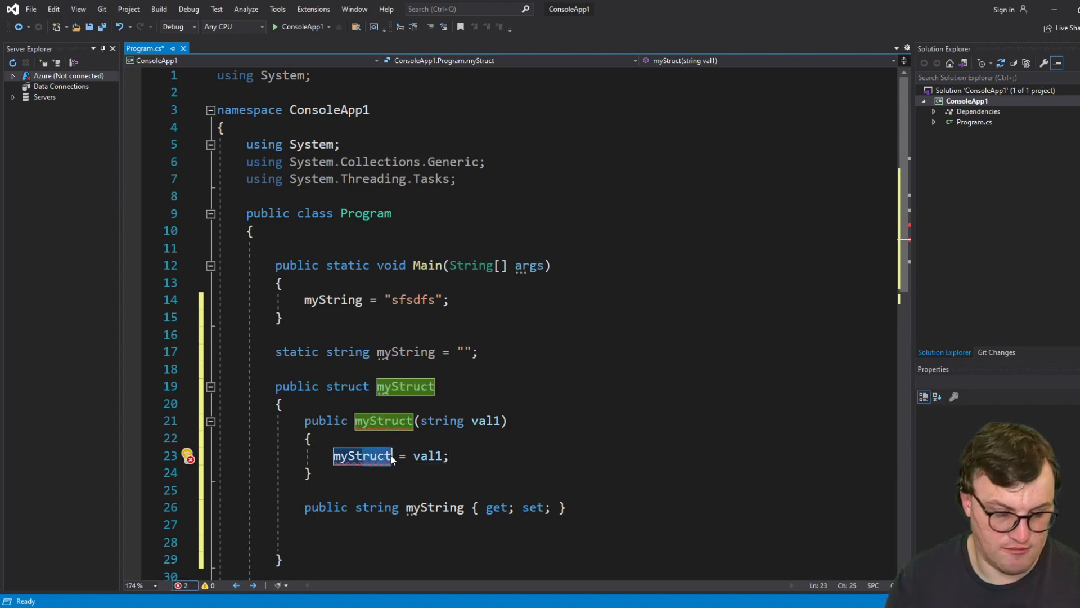
pyautogui.write('myStrgi')
pyautogui.click(585, 385)
pyautogui.write(' :')
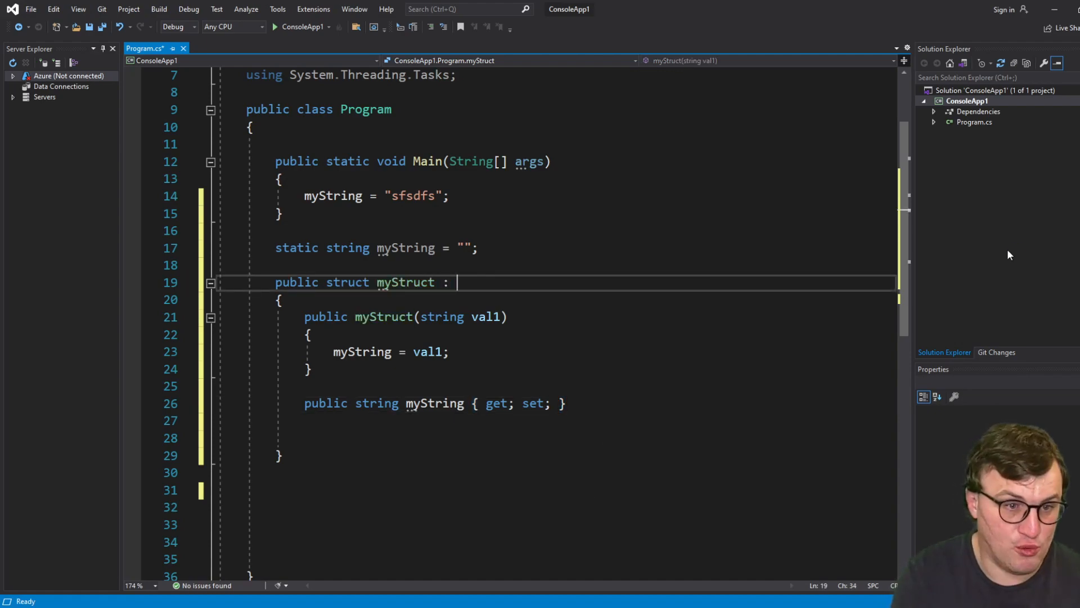
# Try Program as myStruct's base type, then take it out again
pyautogui.write('Program')
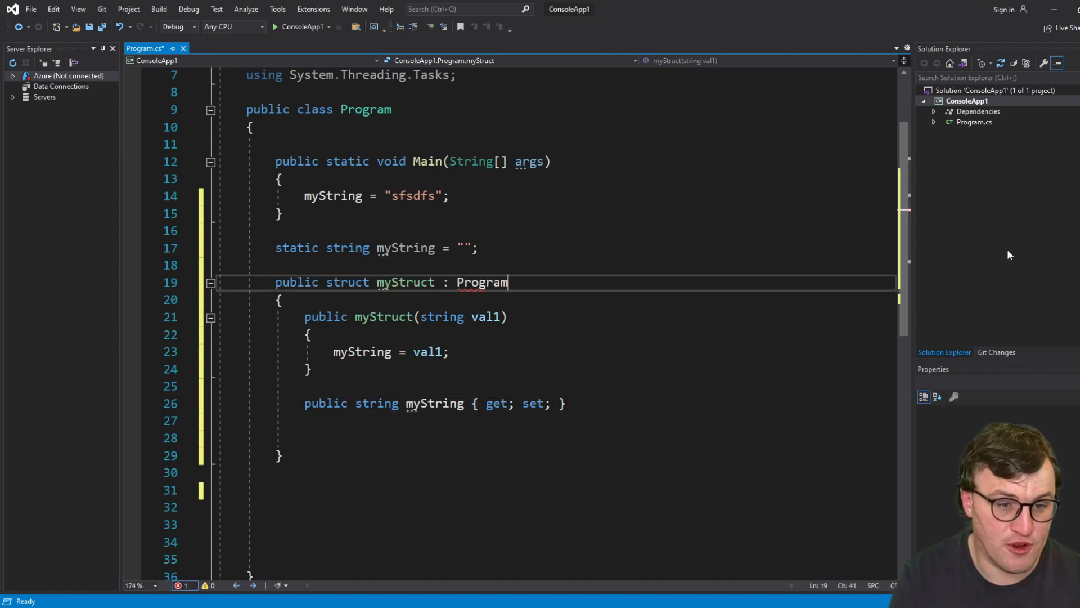
pyautogui.click(564, 404)
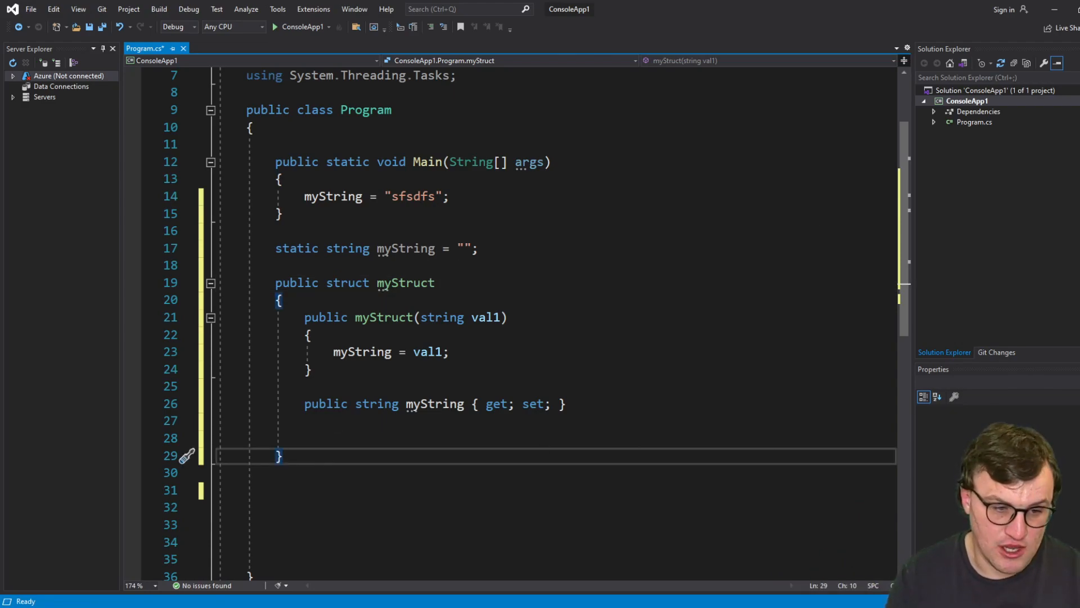
# Declare public interface myInterface containing public void myMethod();
pyautogui.write('public')
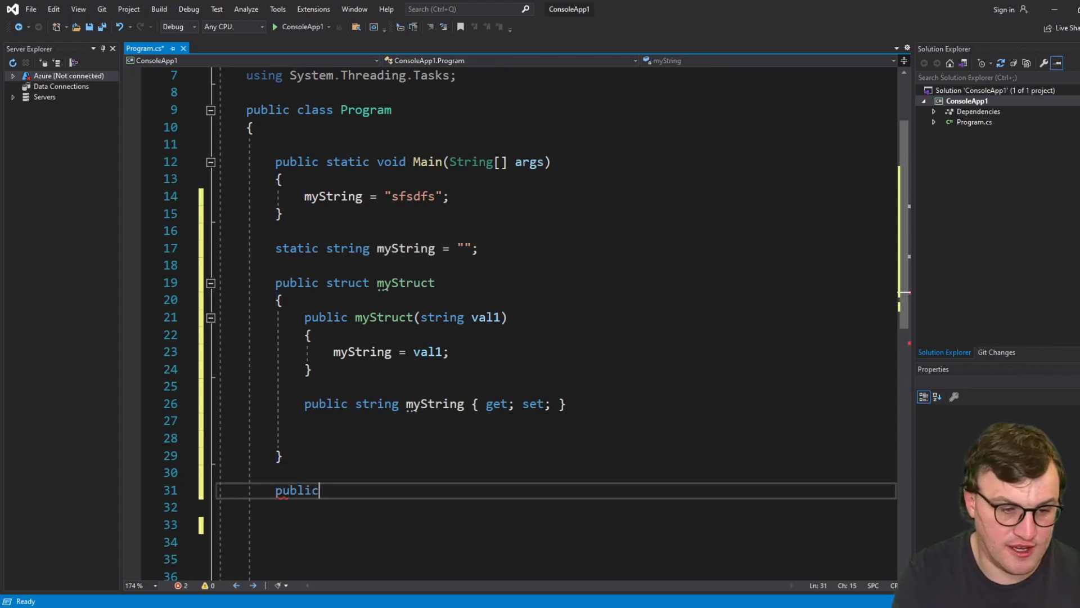
pyautogui.write('interf')
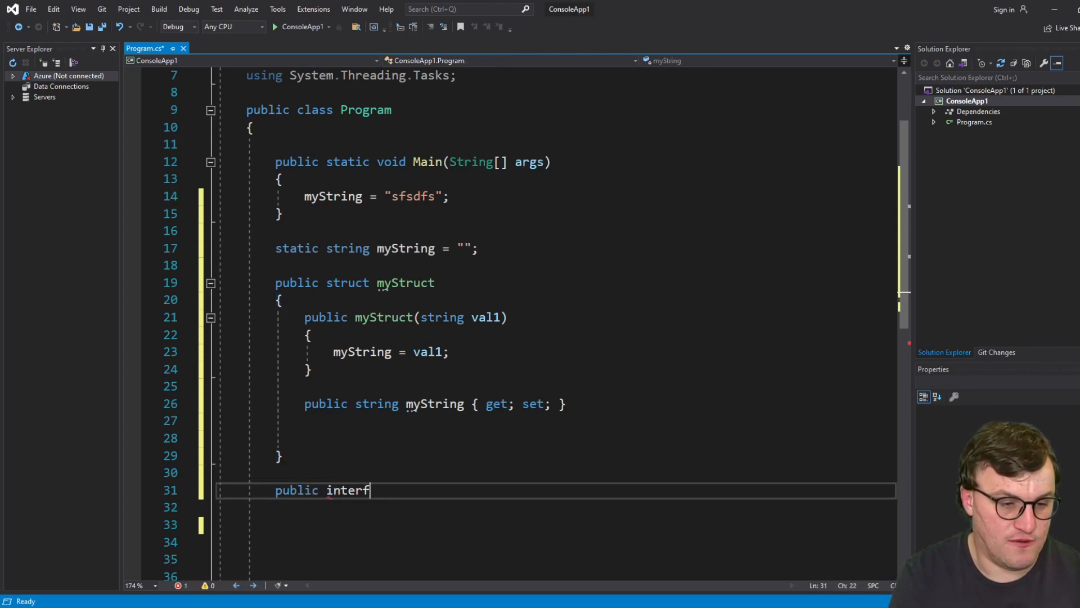
pyautogui.write('ace myInterface')
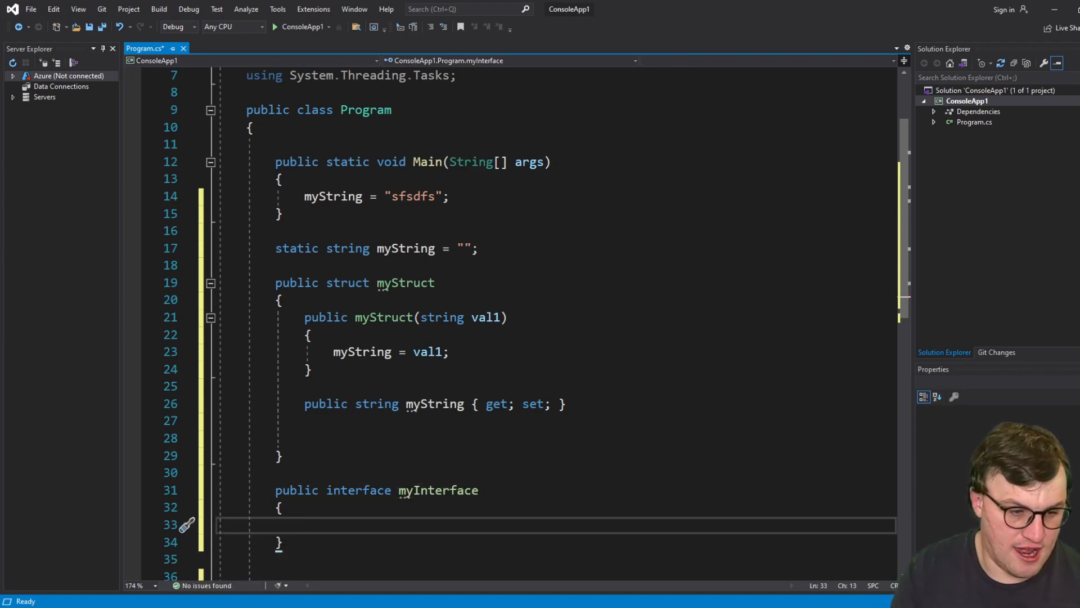
pyautogui.write('public')
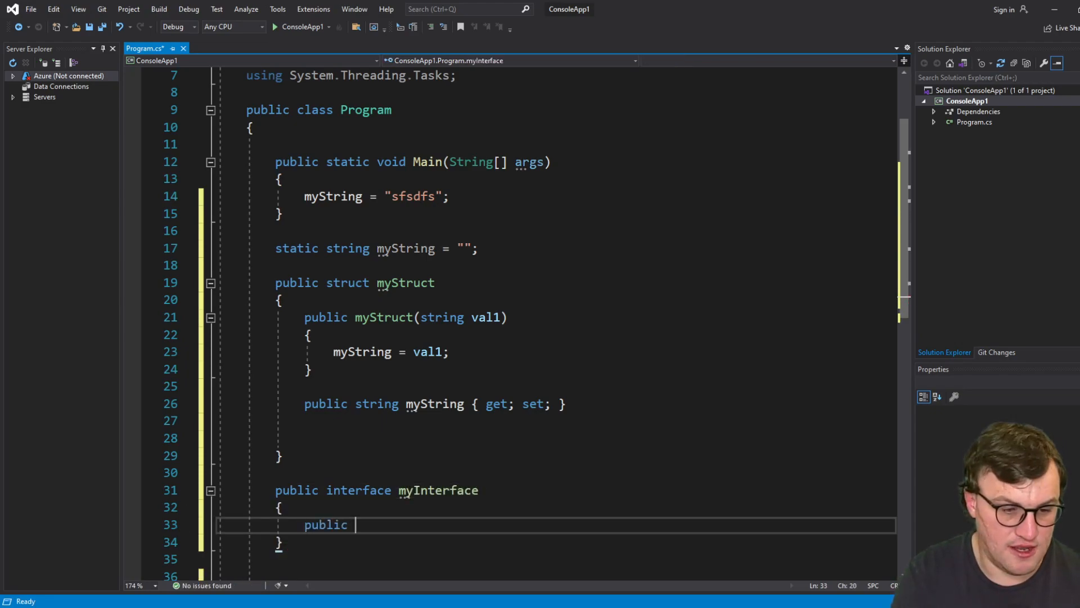
pyautogui.write('void myM')
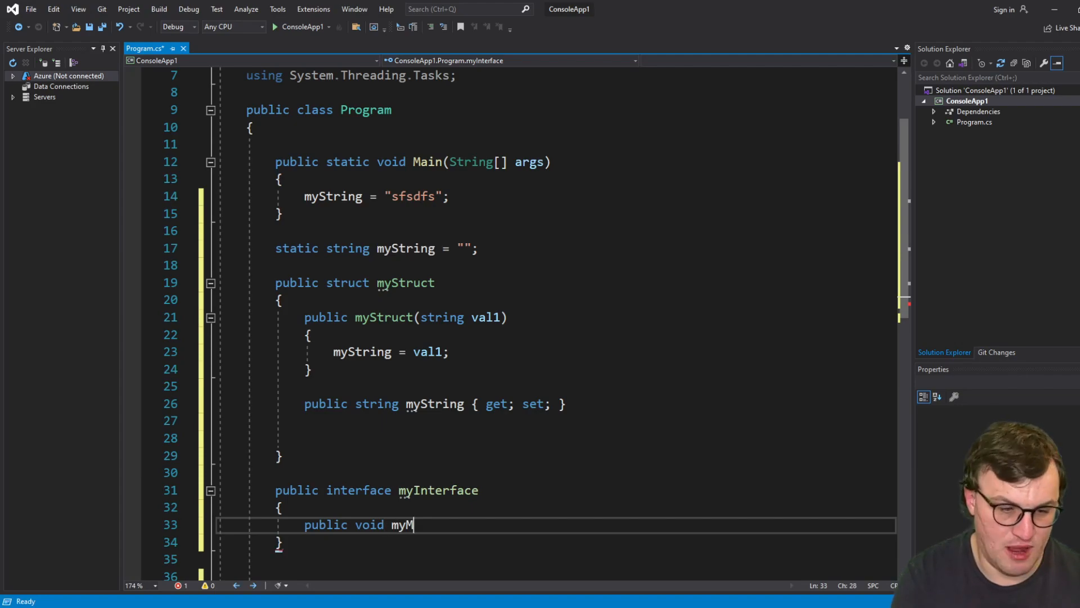
pyautogui.write('ethod();')
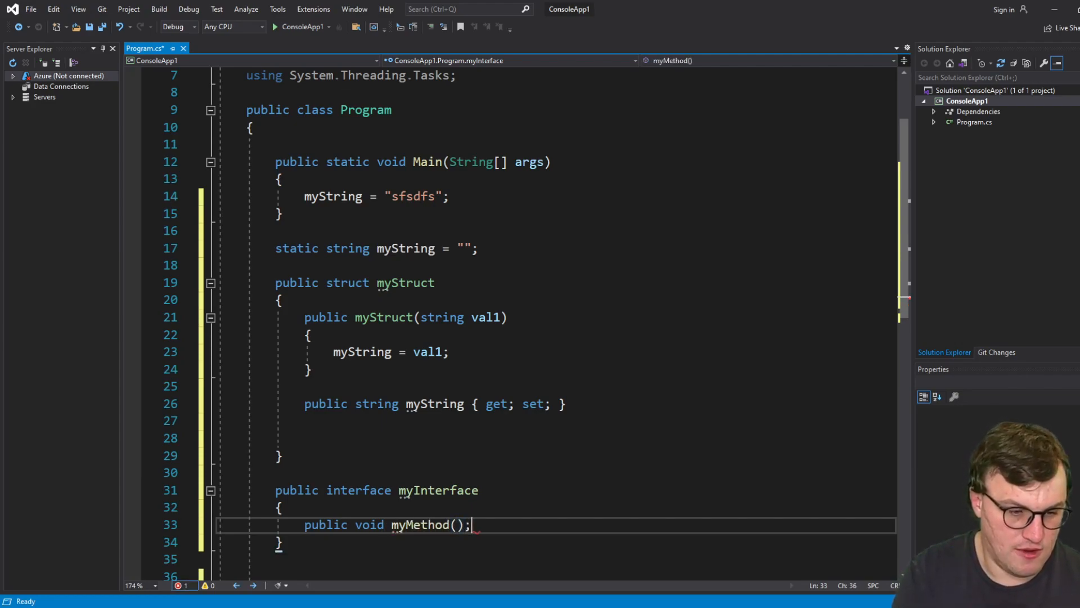
# Make myStruct implement myInterface by adding ': myInterface' to its declaration
pyautogui.click(354, 282)
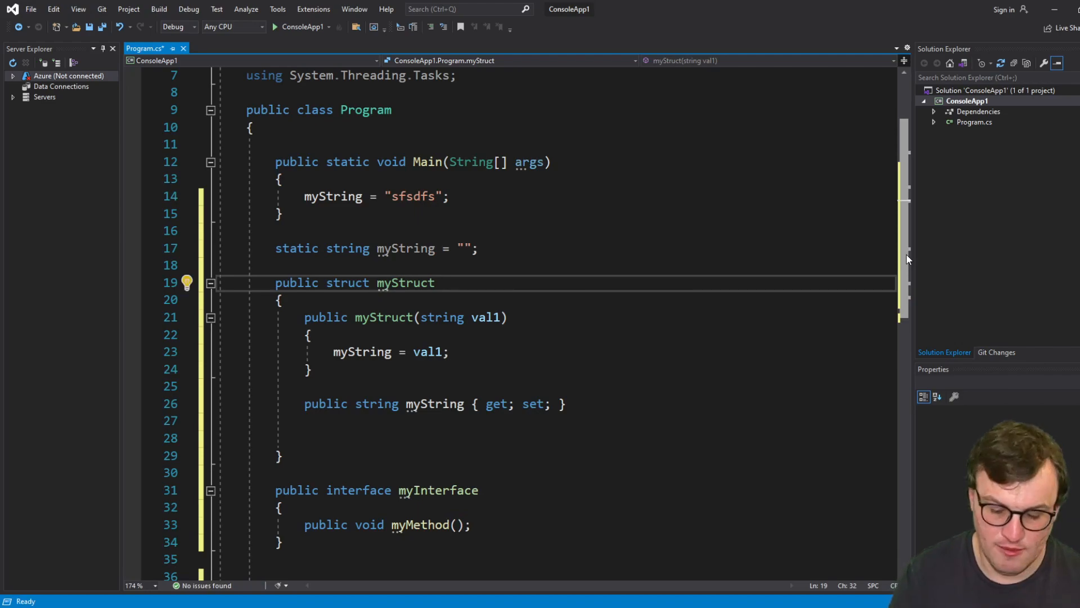
pyautogui.write(': my')
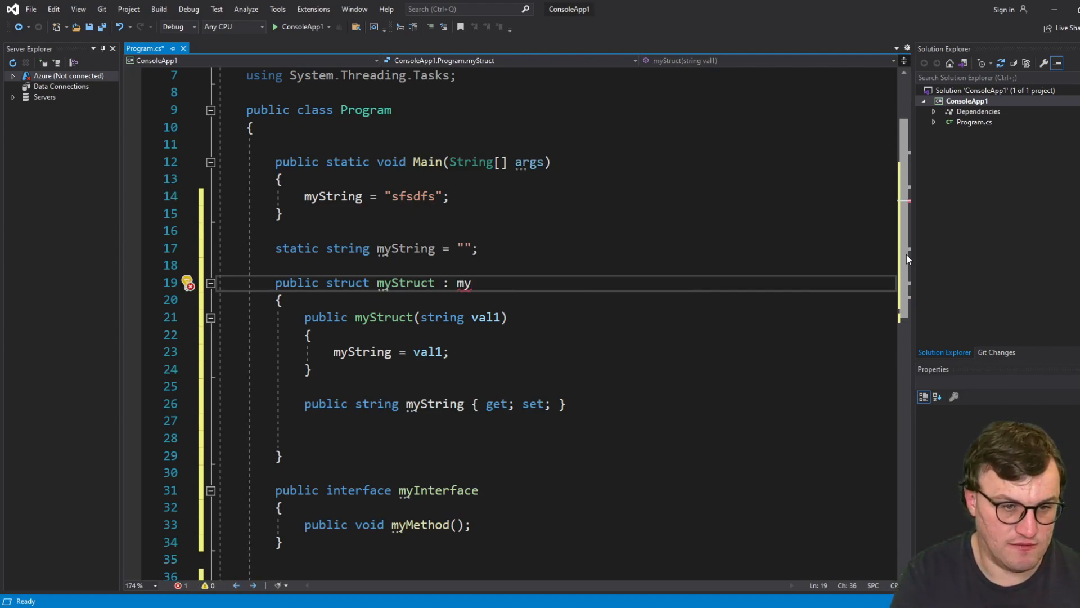
pyautogui.write('Interface')
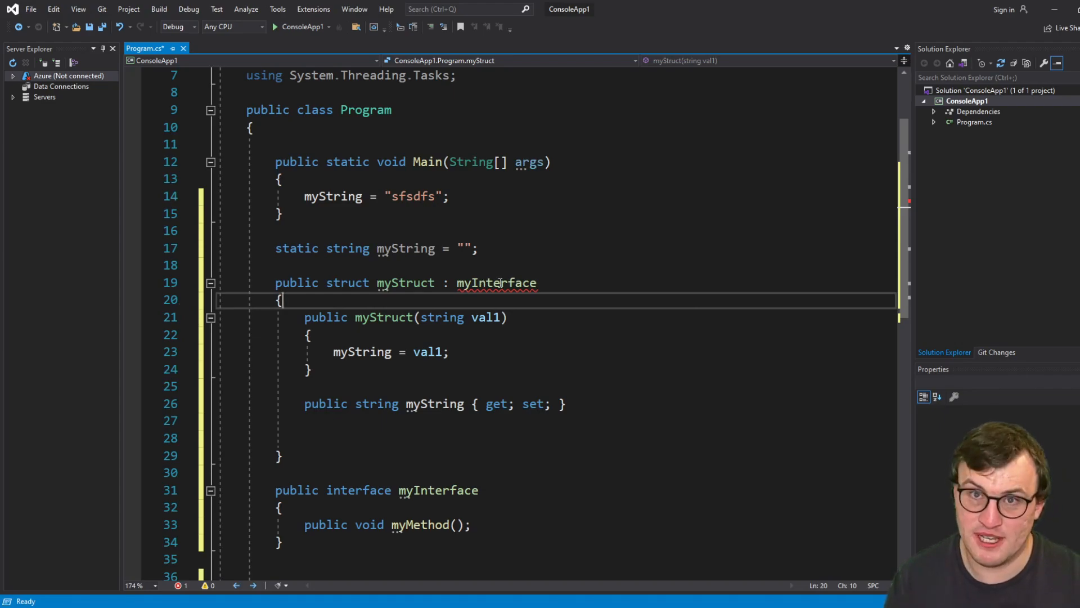
pyautogui.moveTo(527, 327)
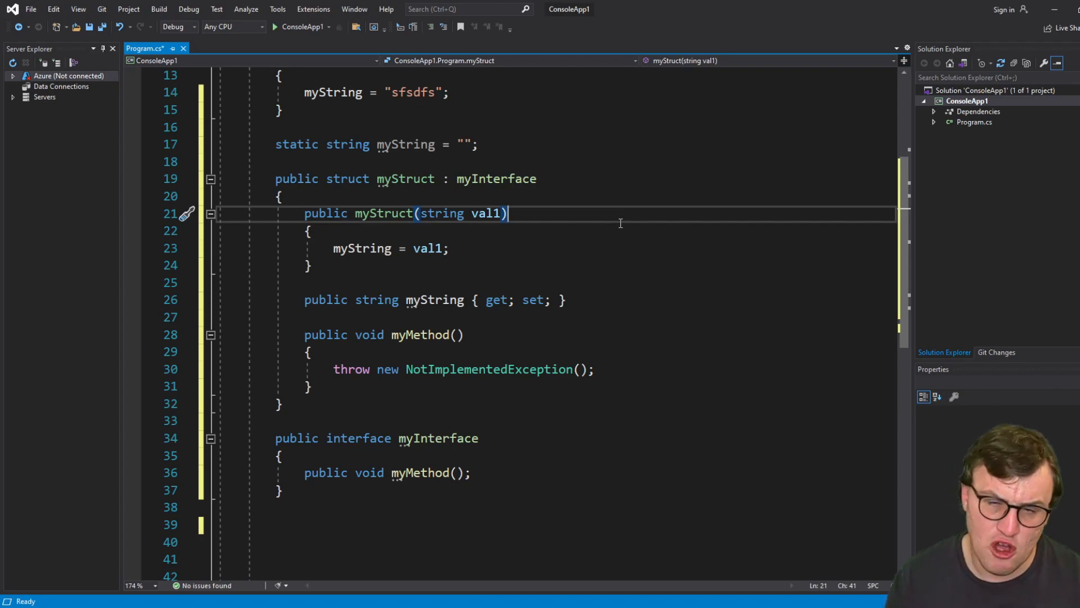
pyautogui.moveTo(695, 260)
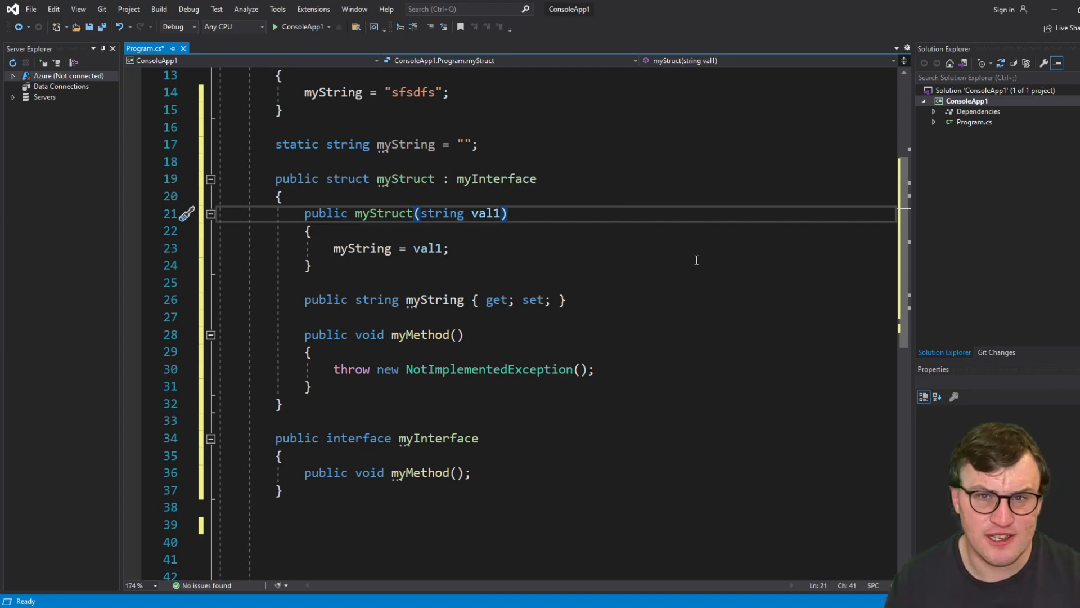
pyautogui.moveTo(664, 249)
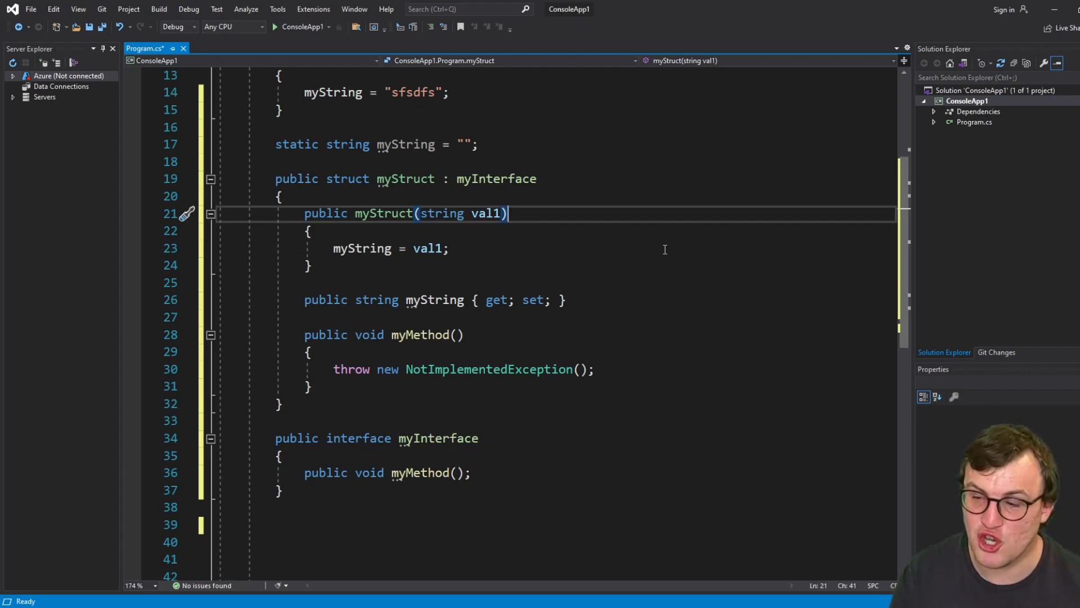
pyautogui.moveTo(536, 291)
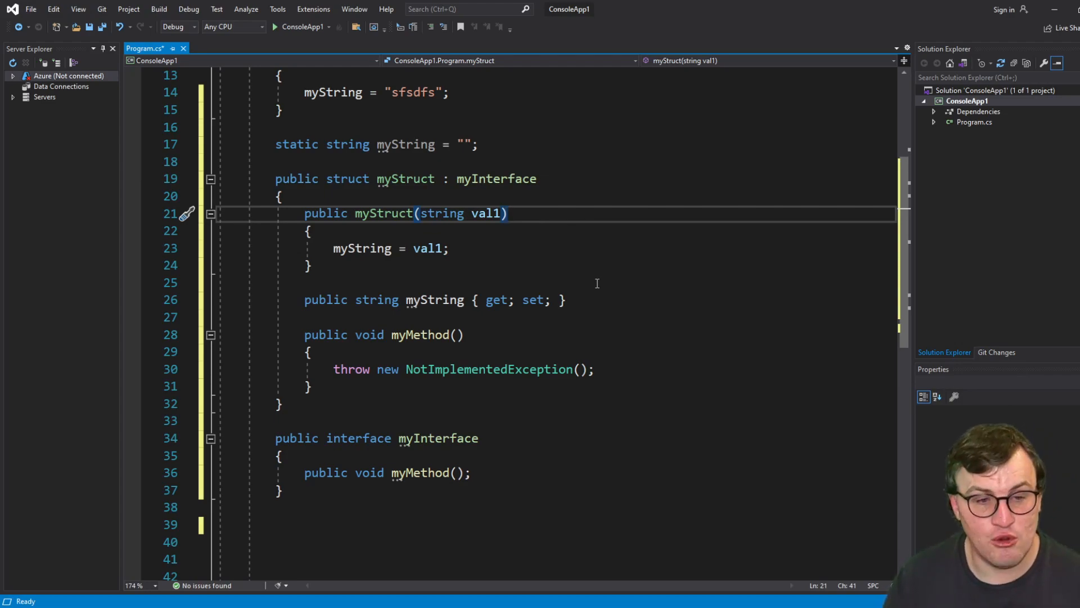
pyautogui.moveTo(375, 384)
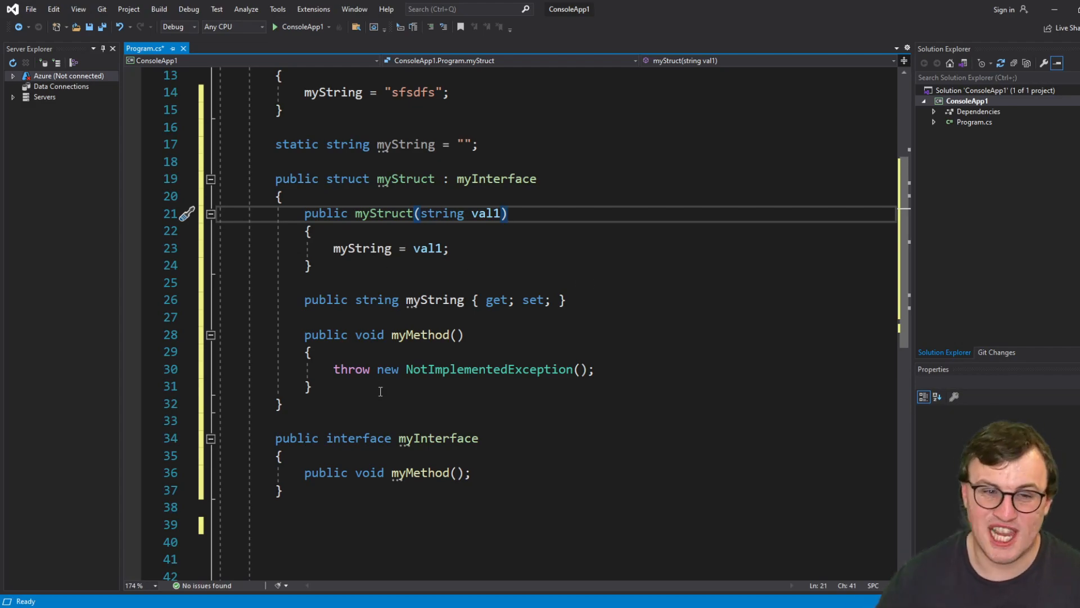
pyautogui.click(508, 213)
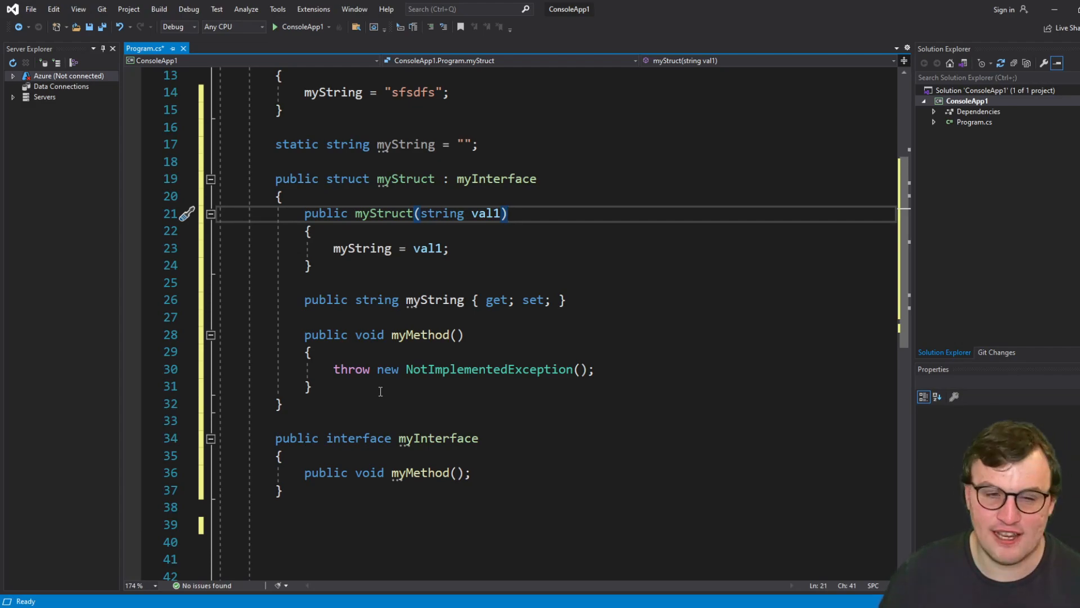
pyautogui.moveTo(387, 395)
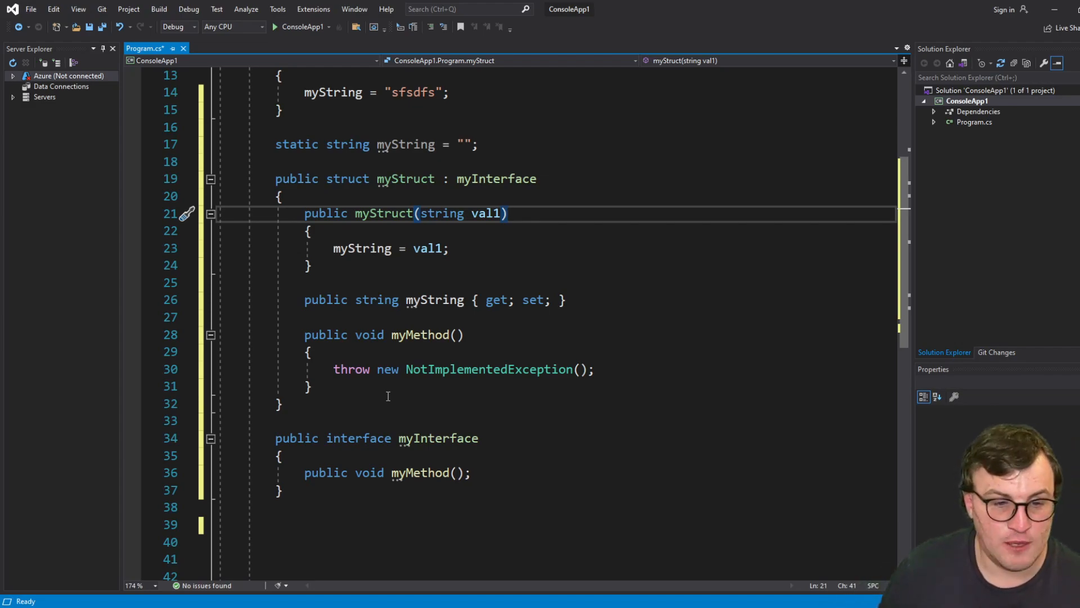
pyautogui.click(506, 213)
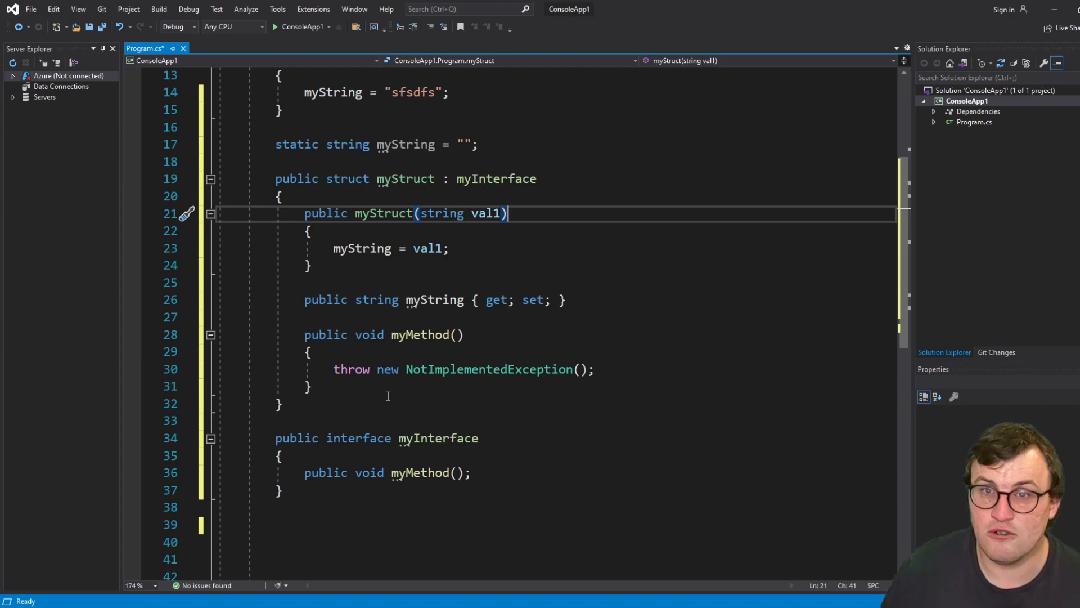